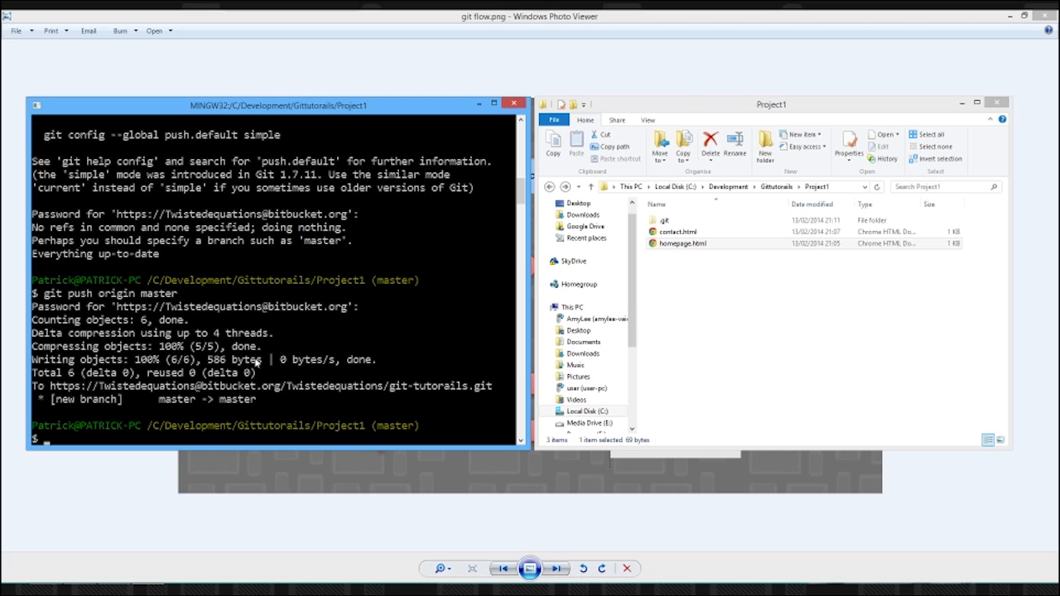
Step: Create the contact-changes branch with git branch, then check it out
type("git bra")
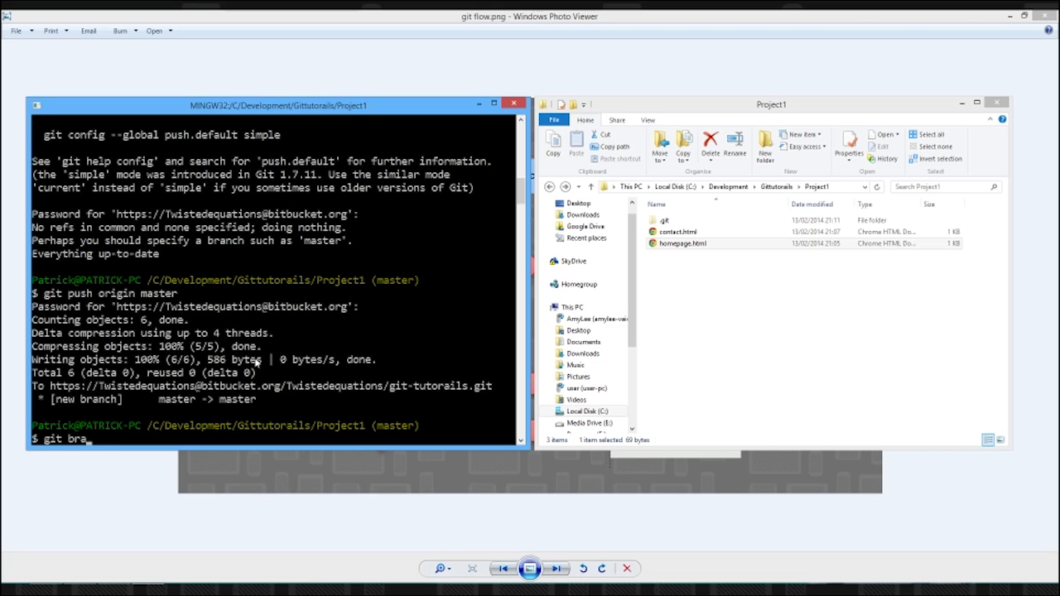
type("nch")
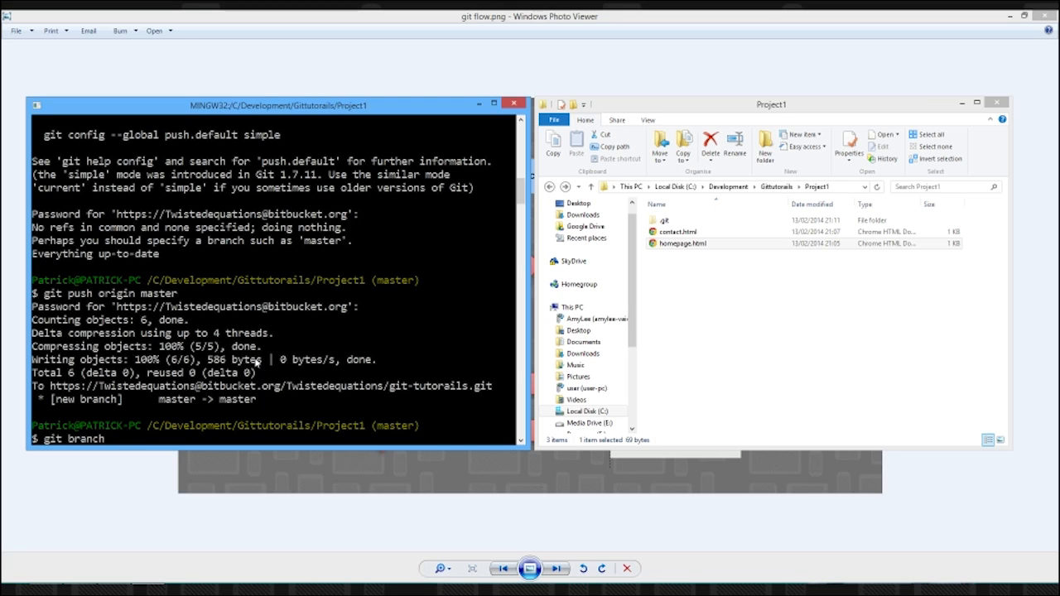
type("contact-changes")
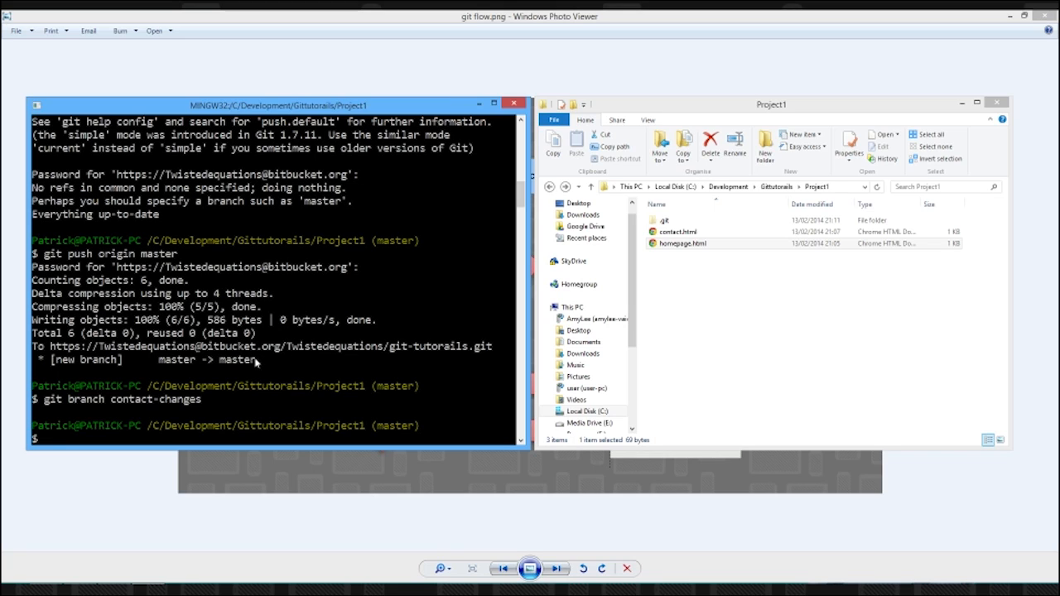
mouse_move(396, 382)
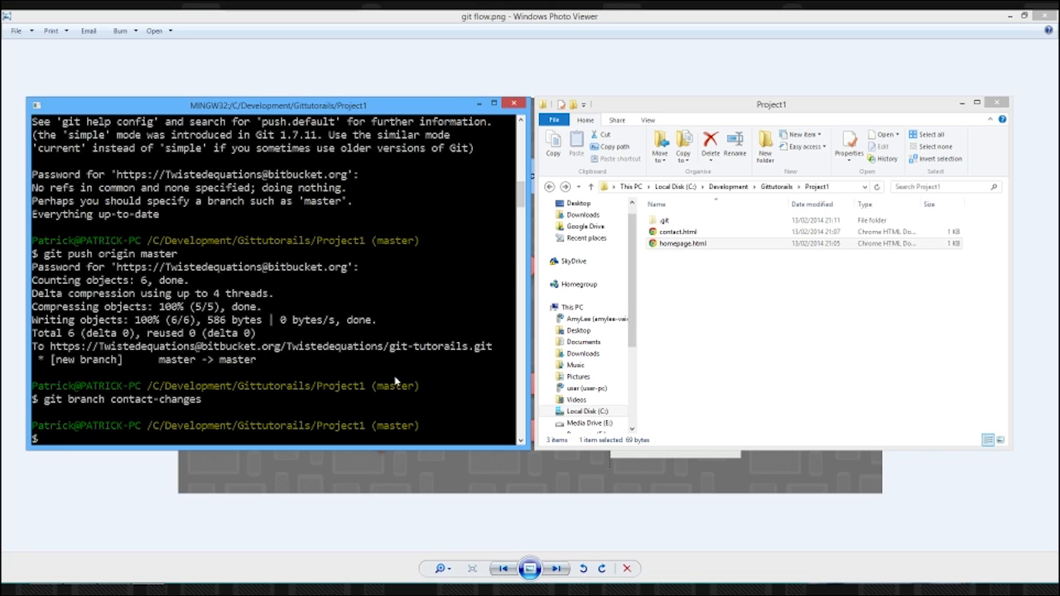
mouse_move(209, 434)
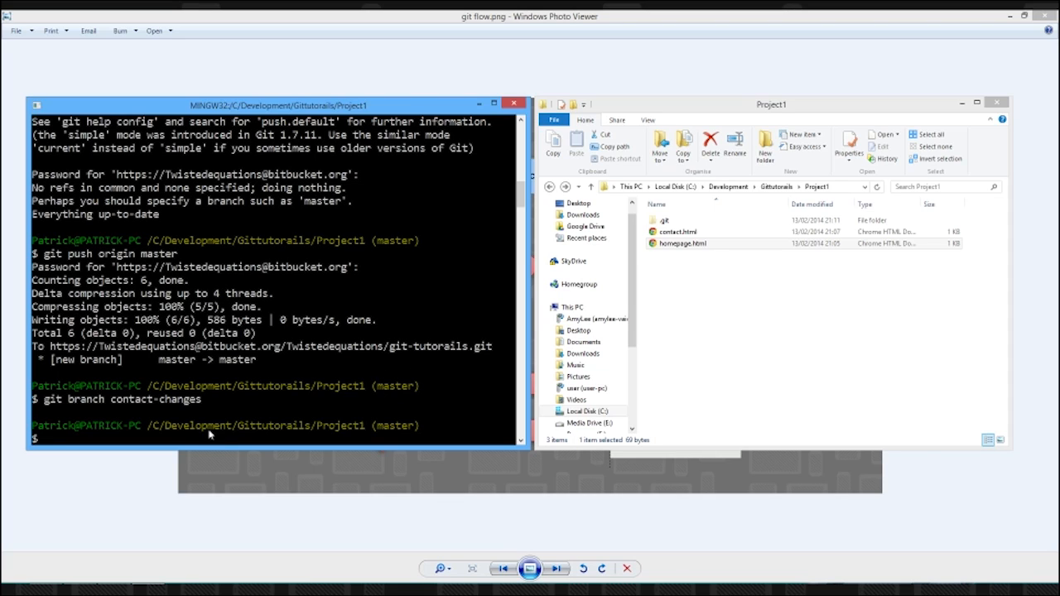
mouse_move(313, 387)
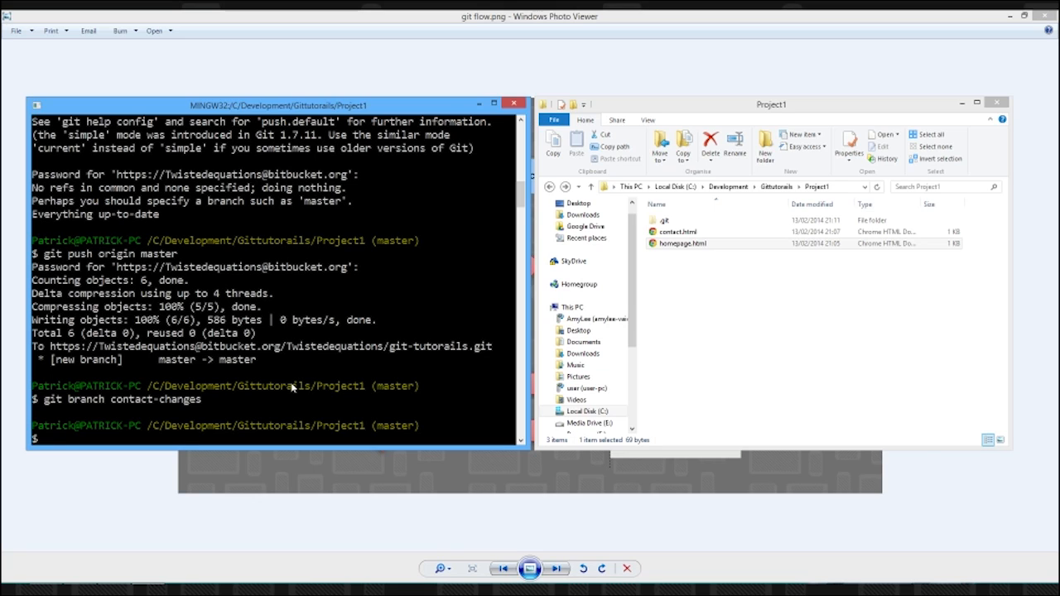
type("git check")
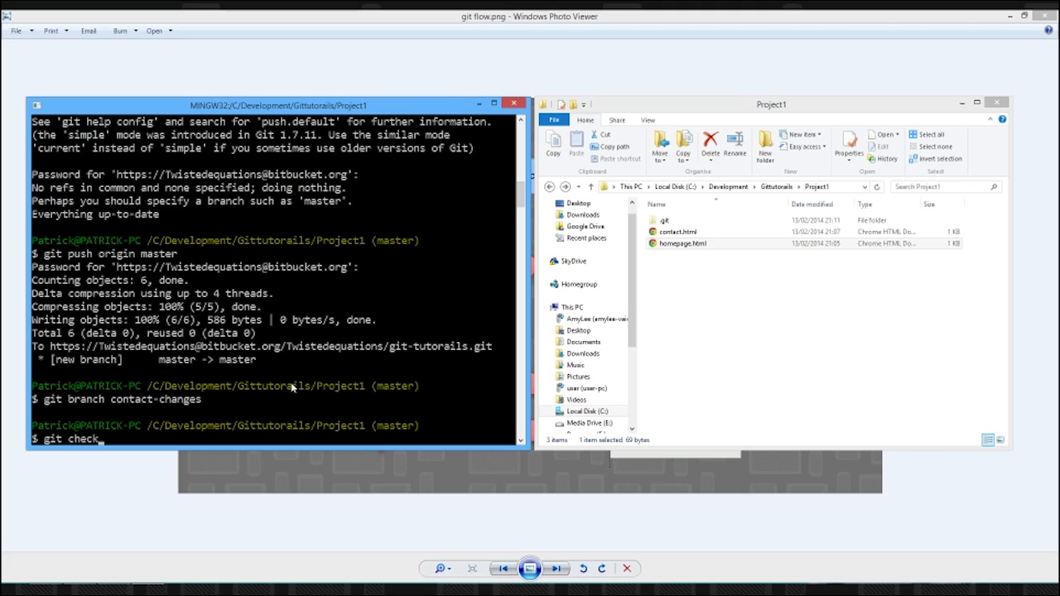
type("out")
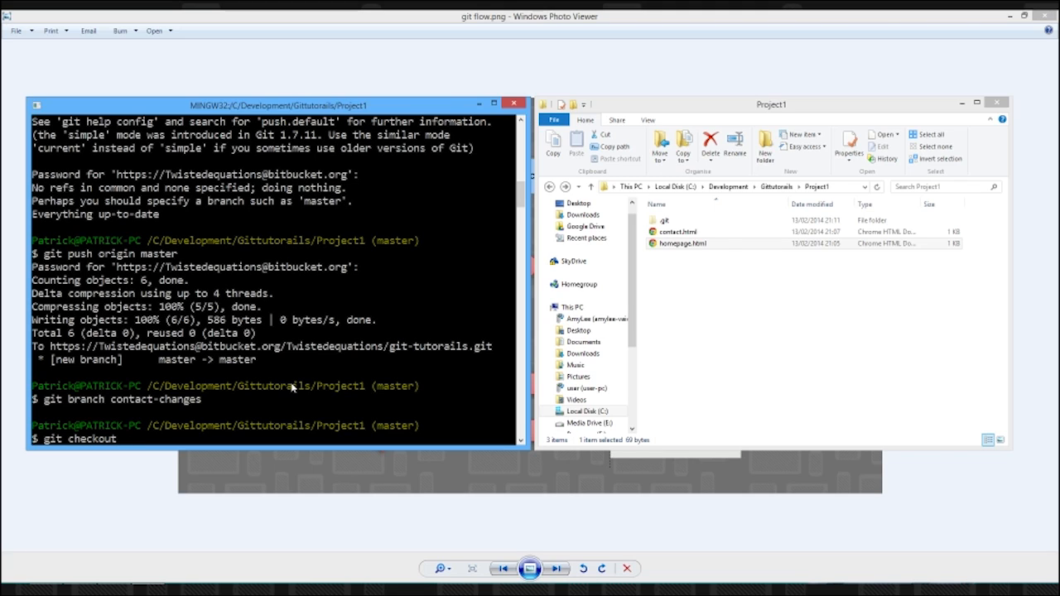
type("cont")
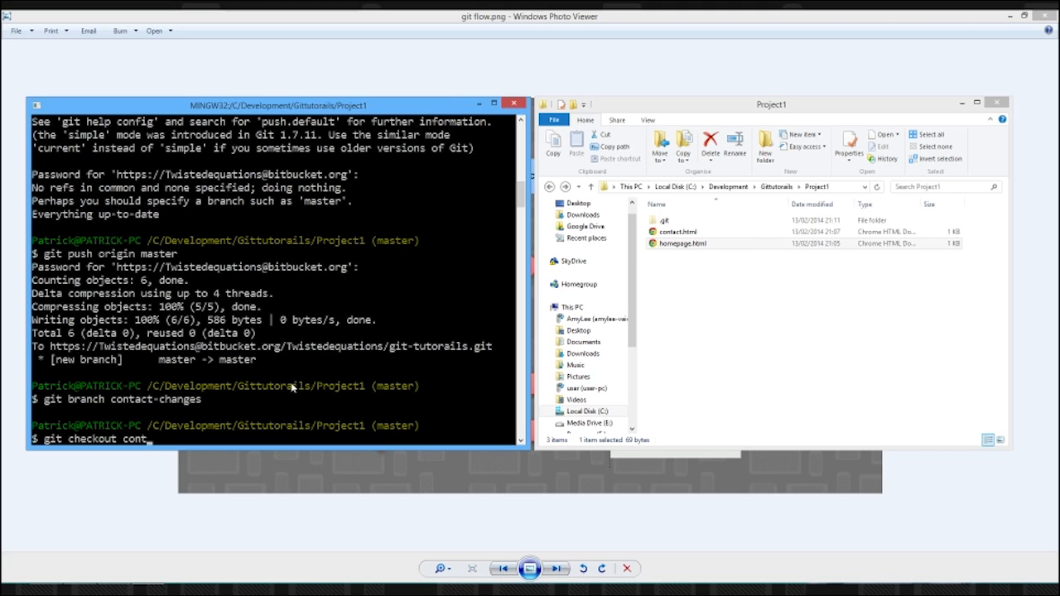
type("act-changes")
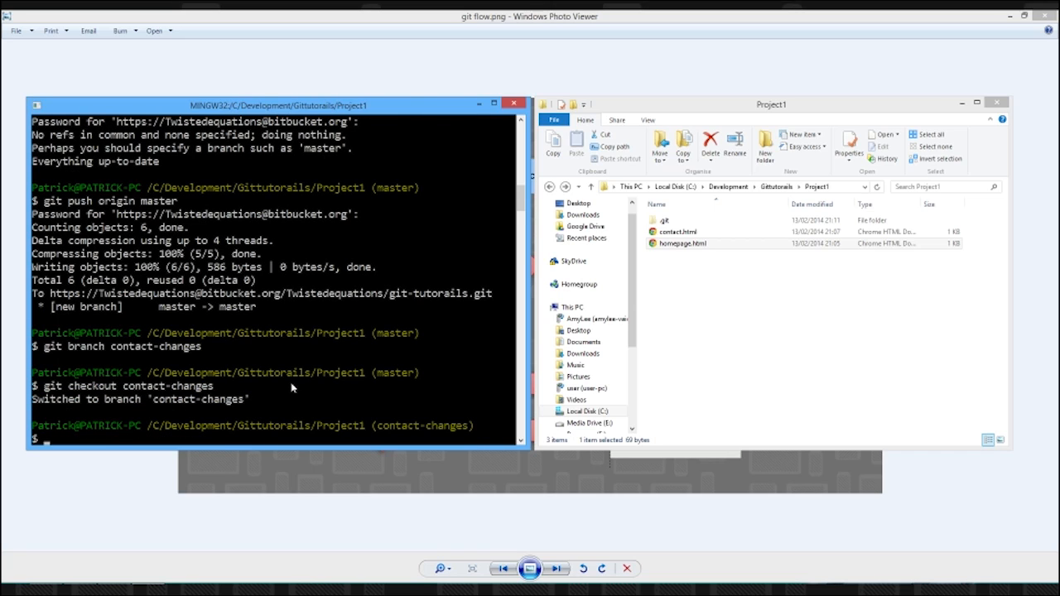
mouse_move(367, 419)
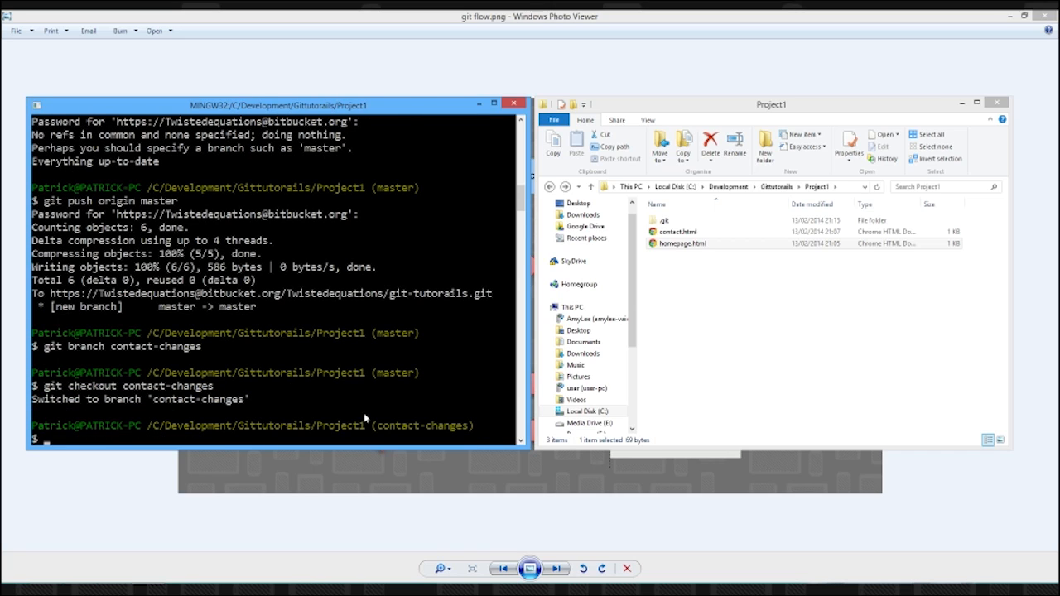
Step: Open contact.html from the project folder in Notepad++
left_click(683, 243)
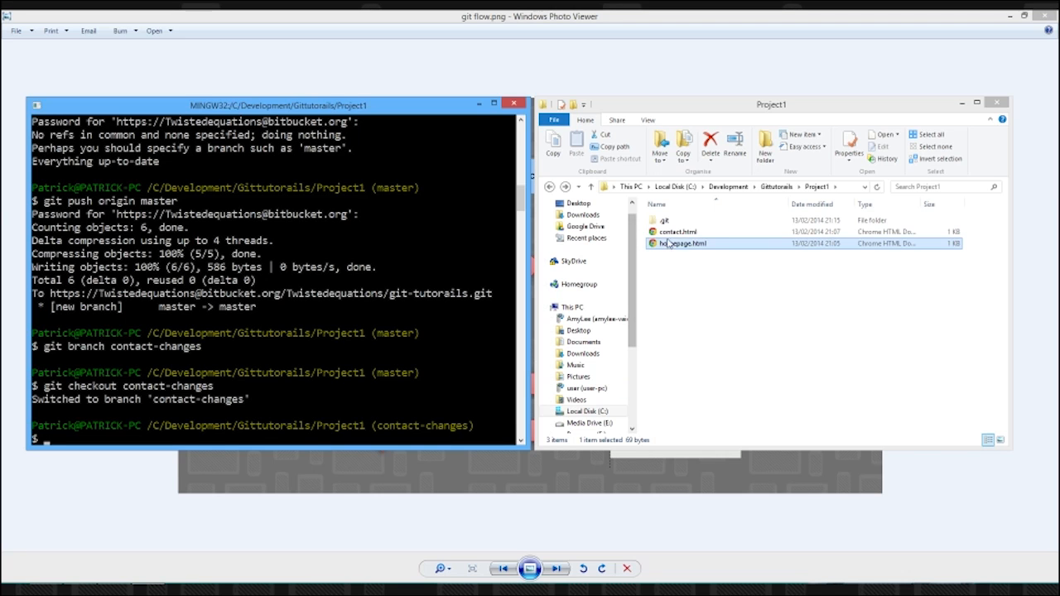
right_click(677, 231)
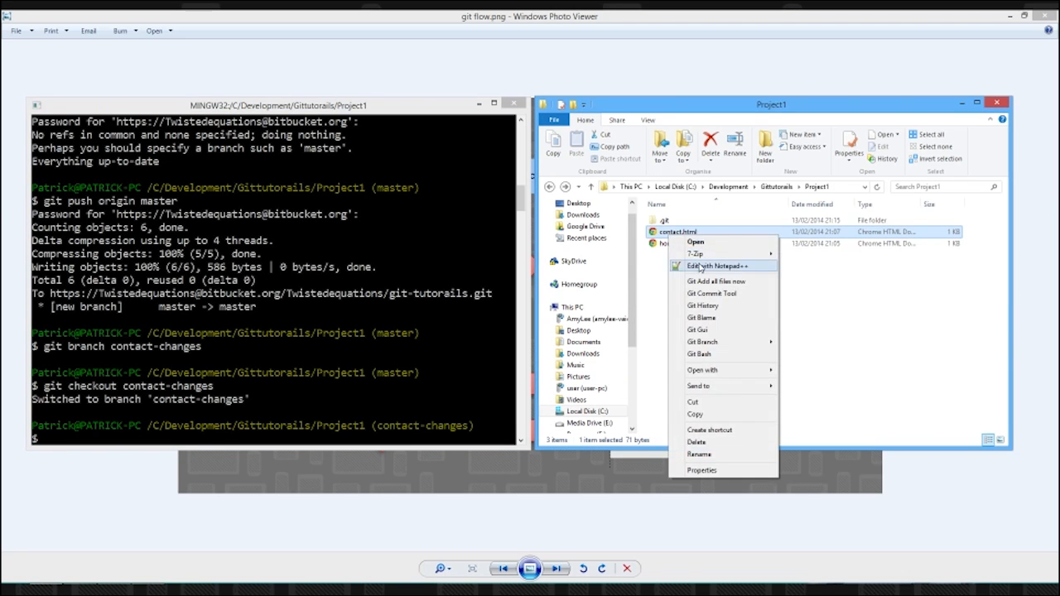
left_click(718, 266)
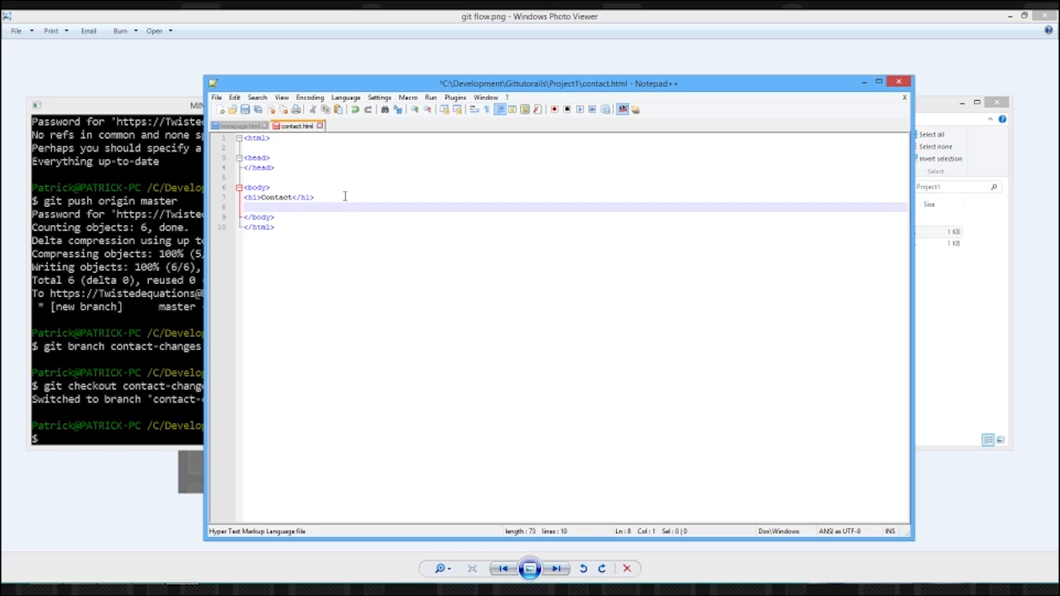
type("<p")
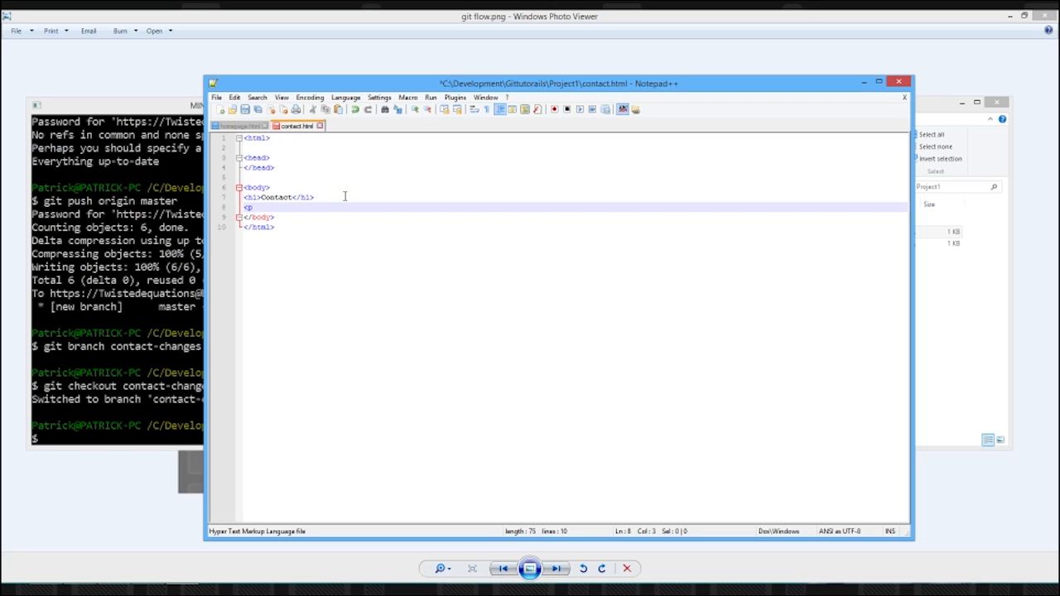
type("phone")
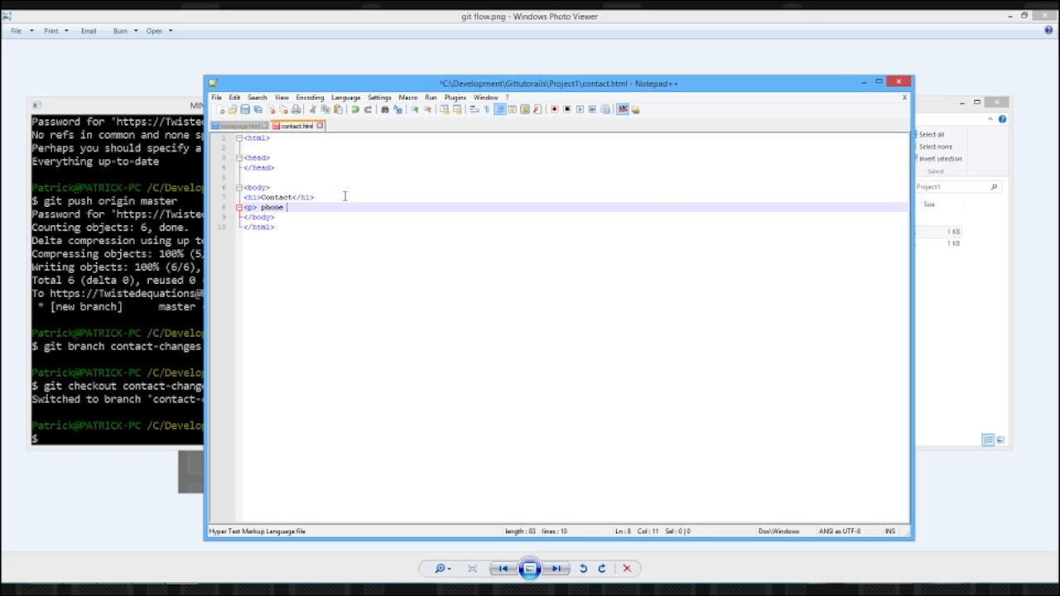
key("BackSpace")
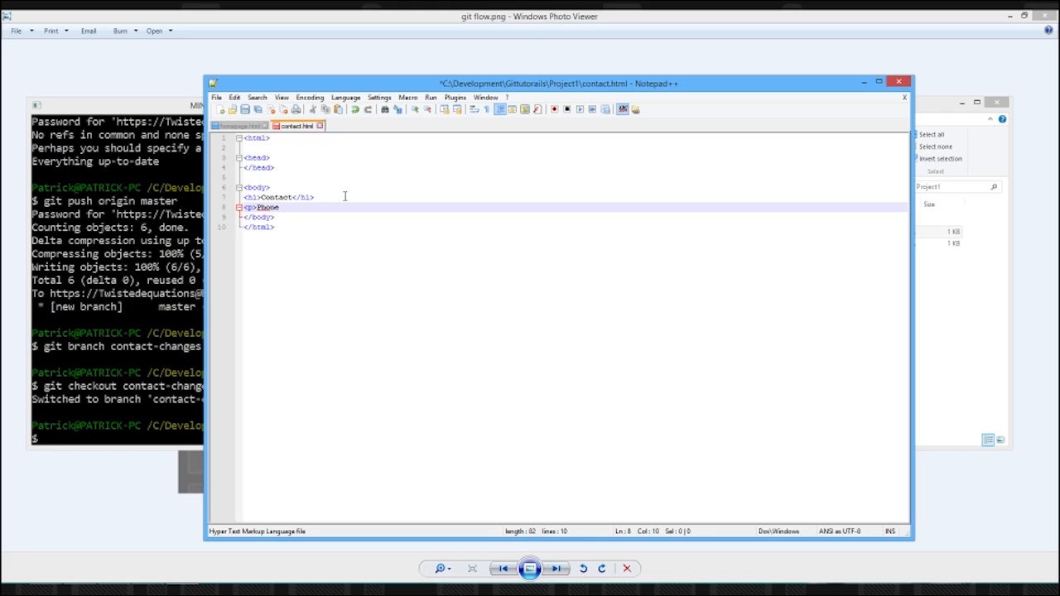
type("- 12313")
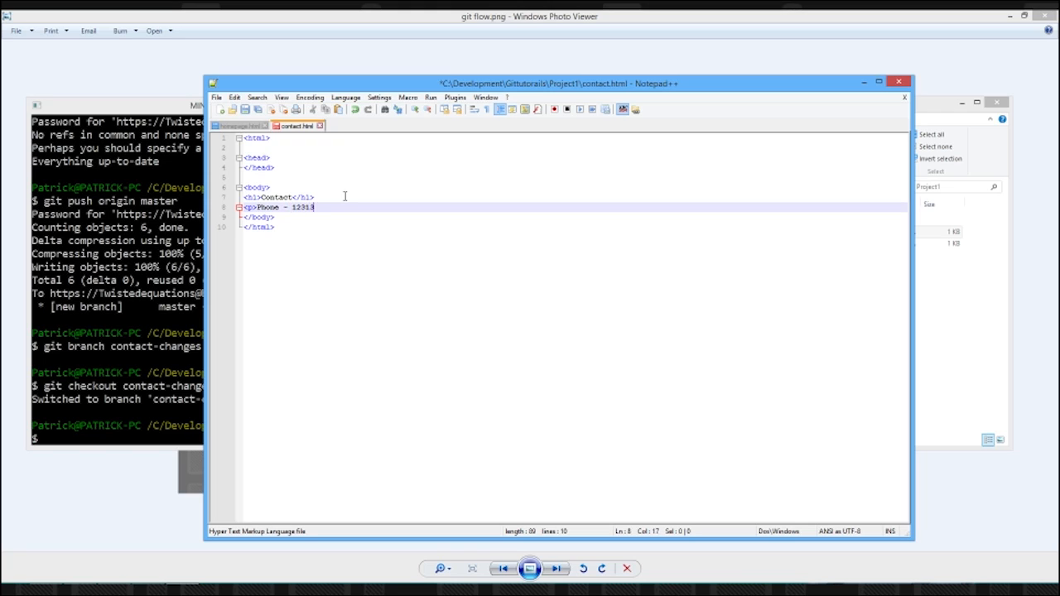
type("46134<>")
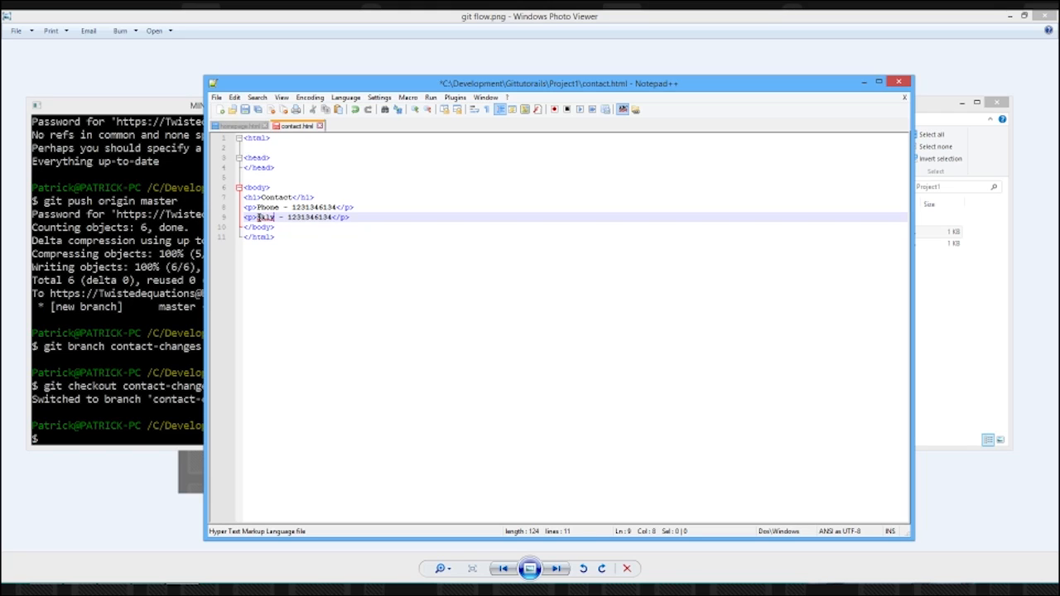
type("Skype")
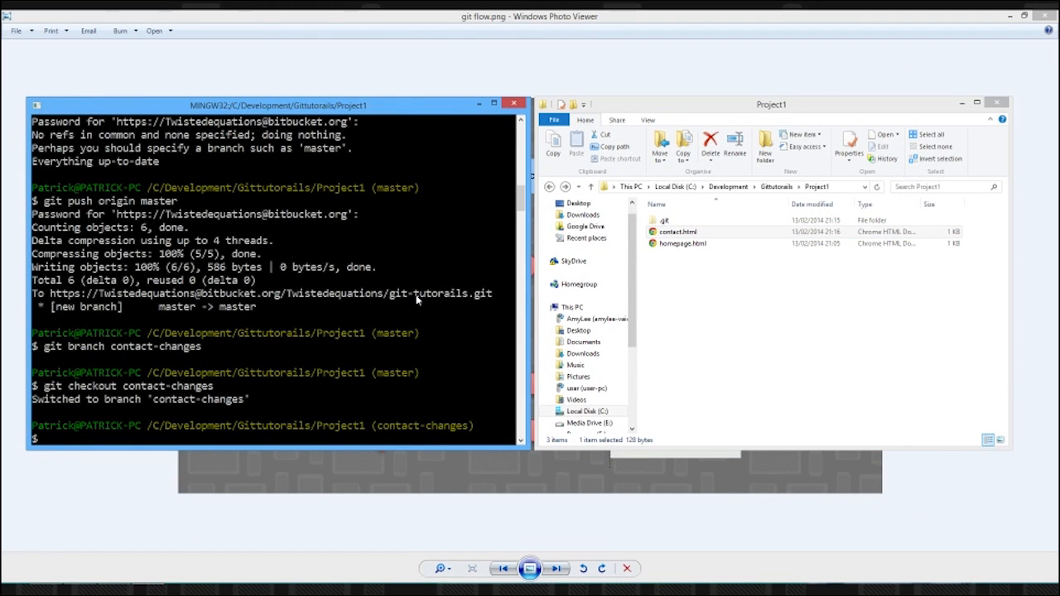
Step: Stage all files with git add and commit them as "contact changes"
type("git add .")
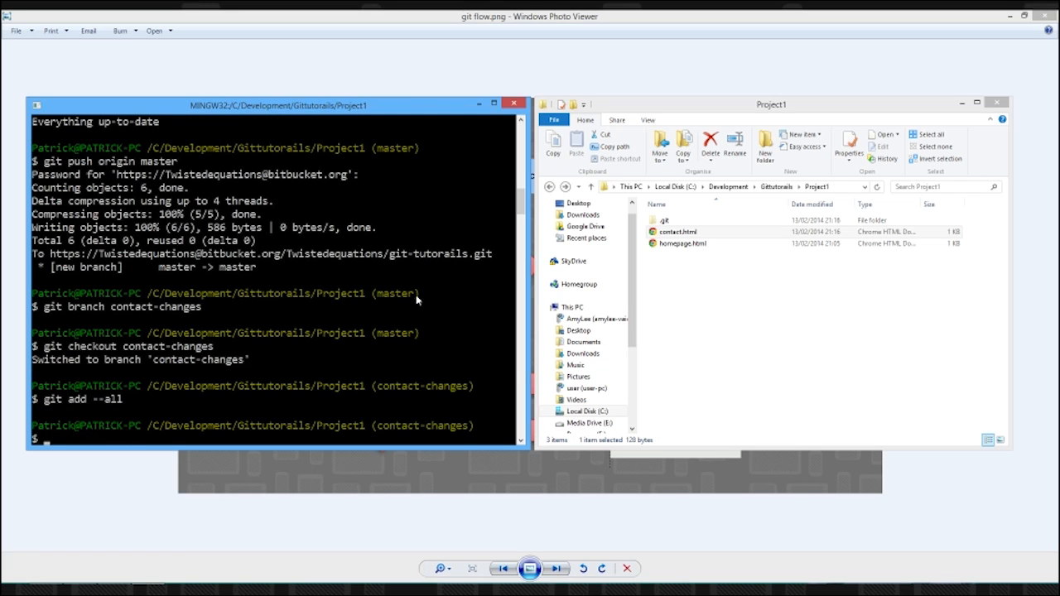
type("git com")
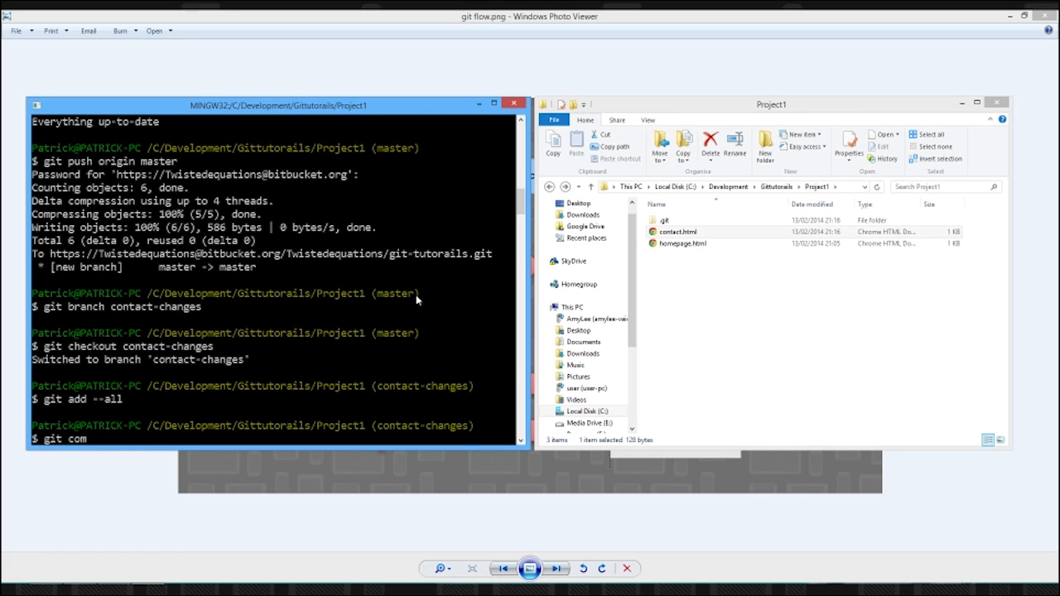
type("mit -m")
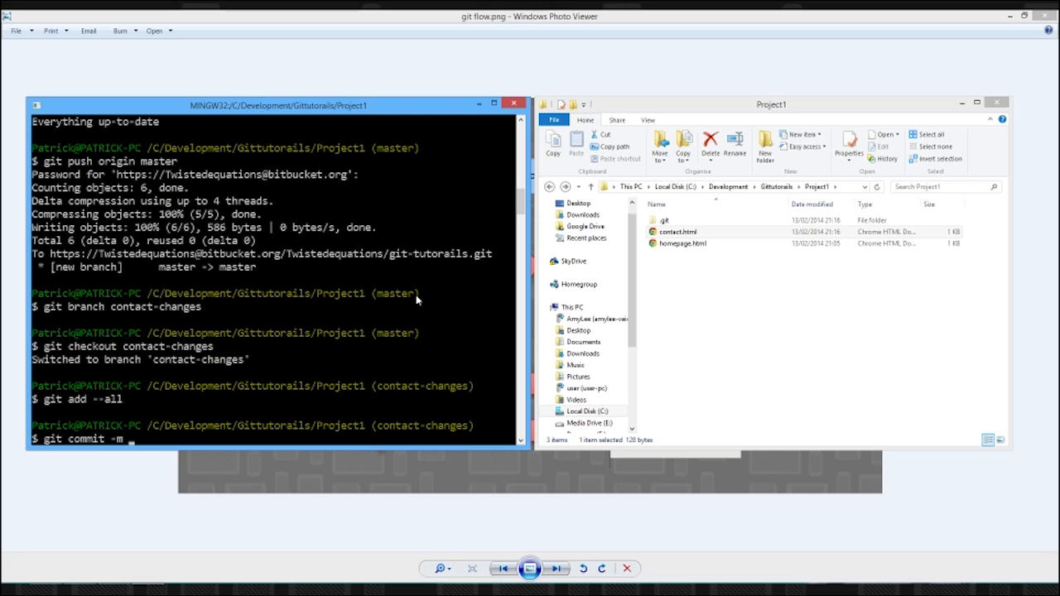
type("\"\"")
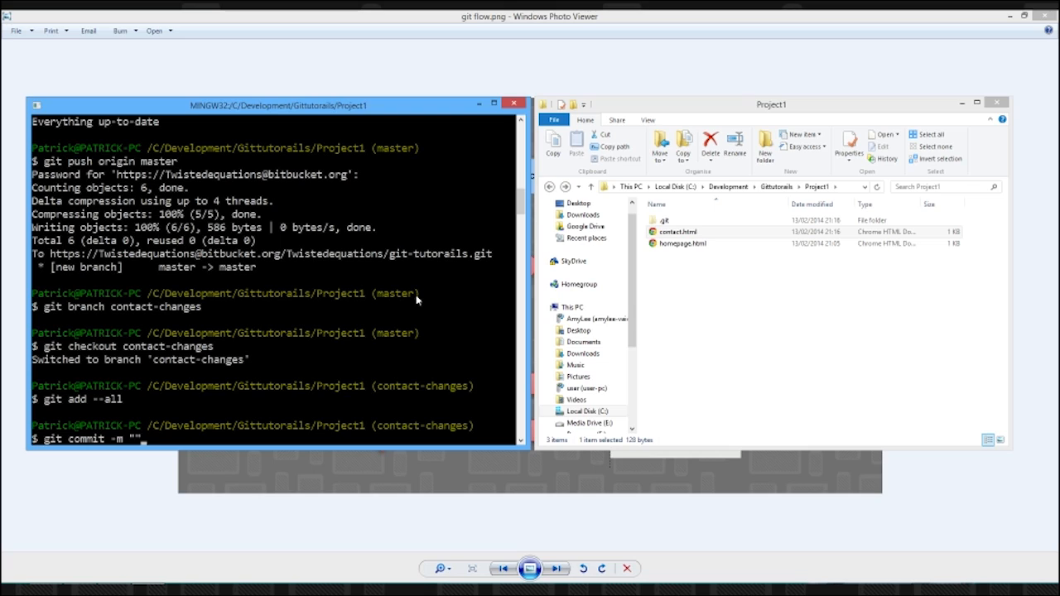
type("contact changes")
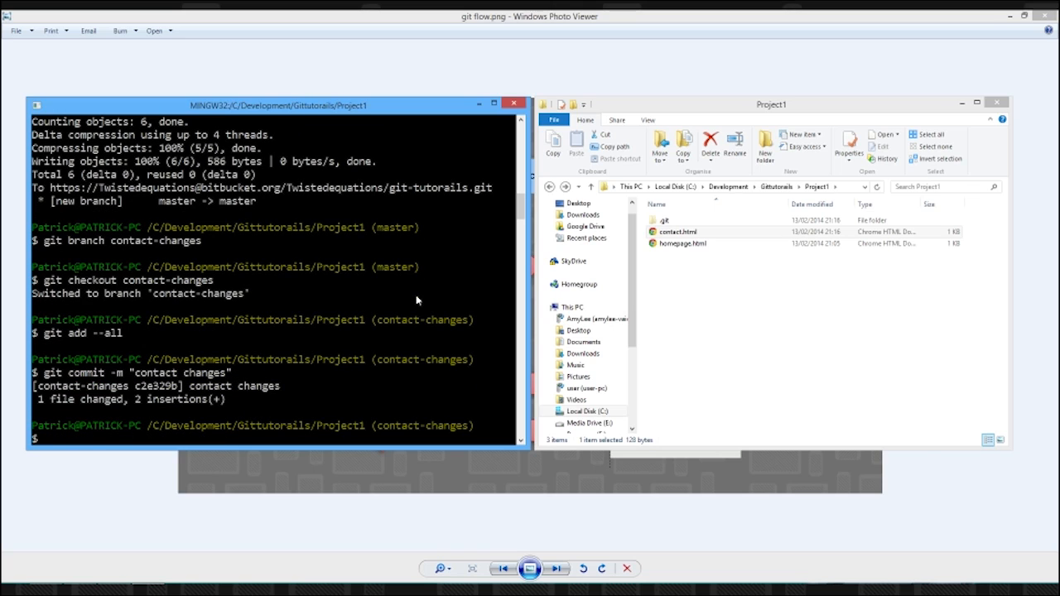
mouse_move(420, 299)
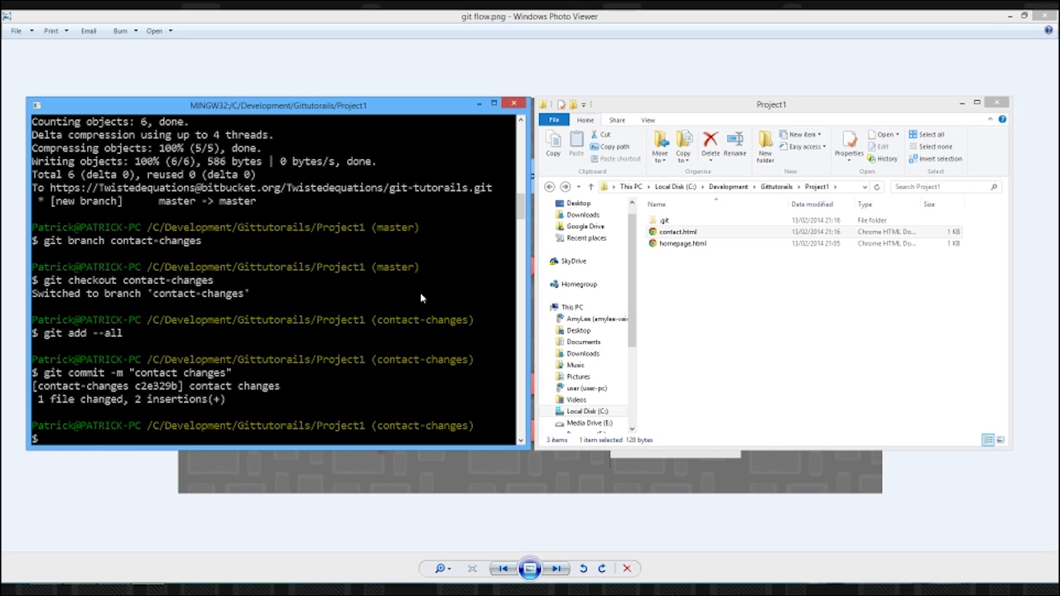
Step: Recheck contact.html and rerun git commit -m "contact changes"
left_click(677, 231)
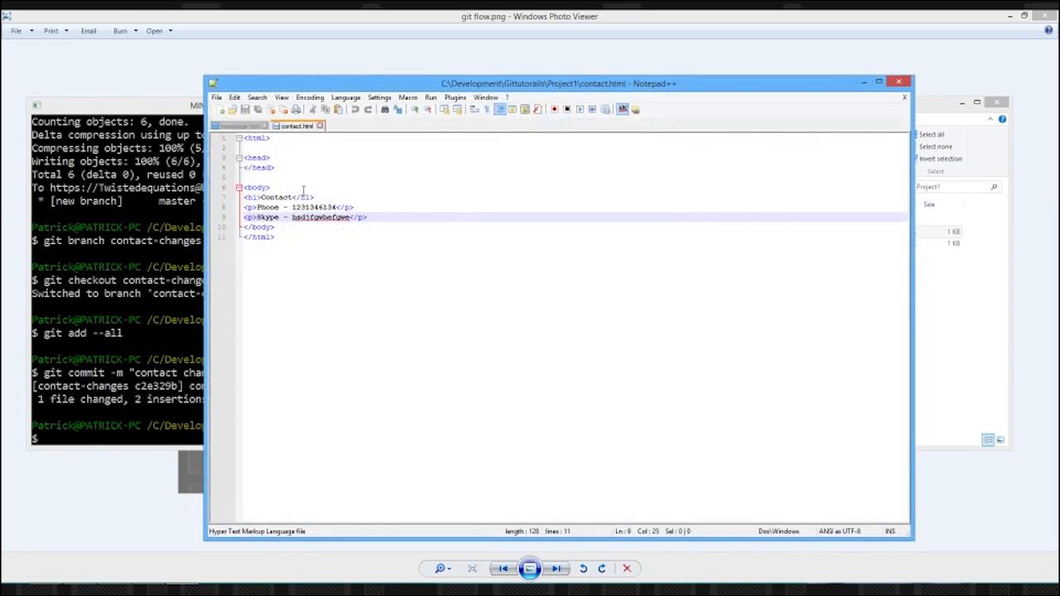
left_click(546, 216)
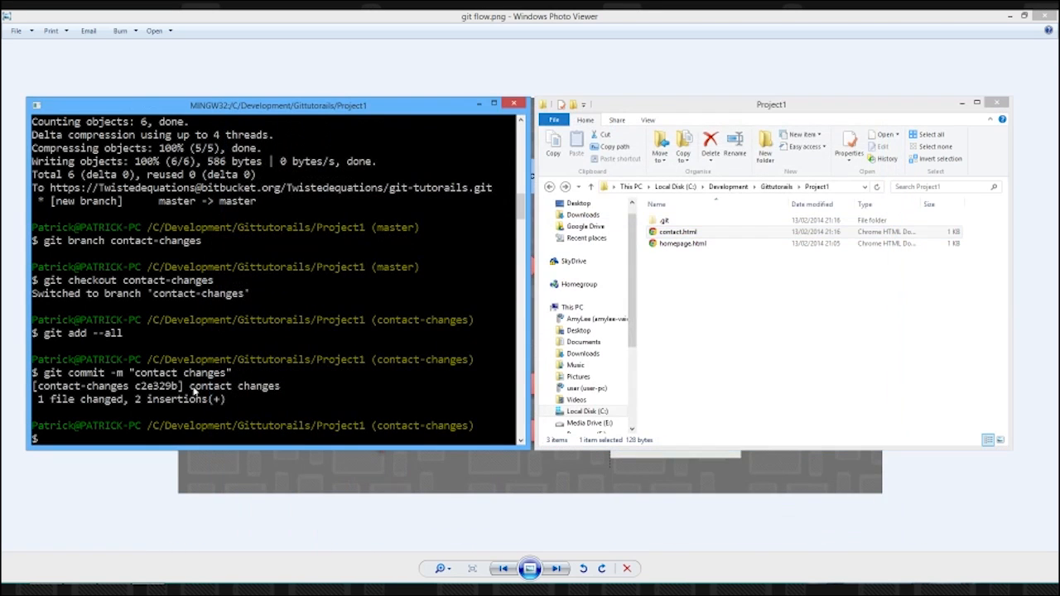
type("git commit -m \"contact changes\"")
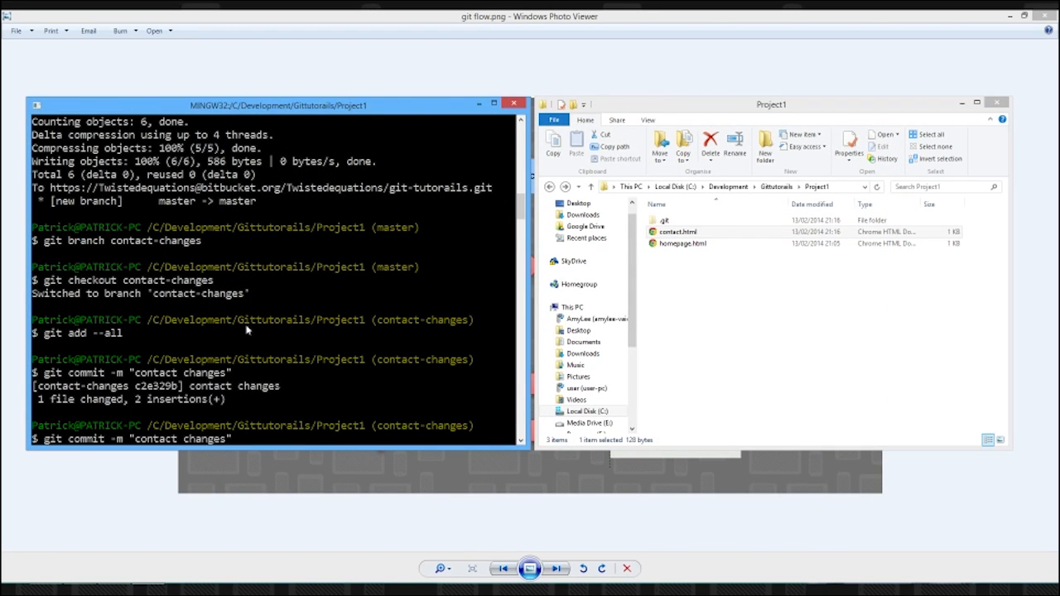
Step: Check out master and open contact.html to inspect its contents
type("git checkout master")
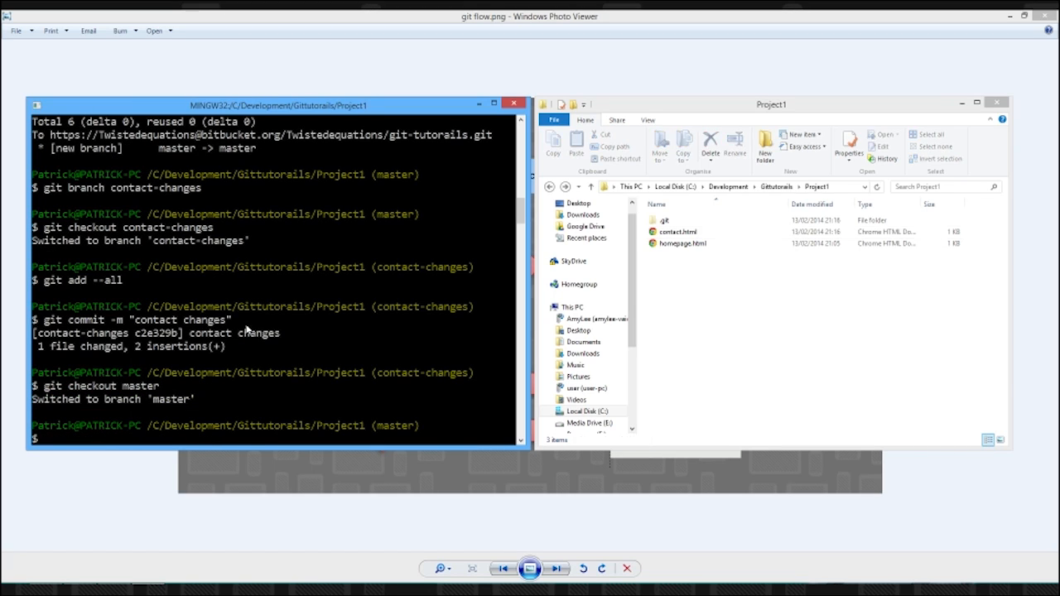
left_click(677, 231)
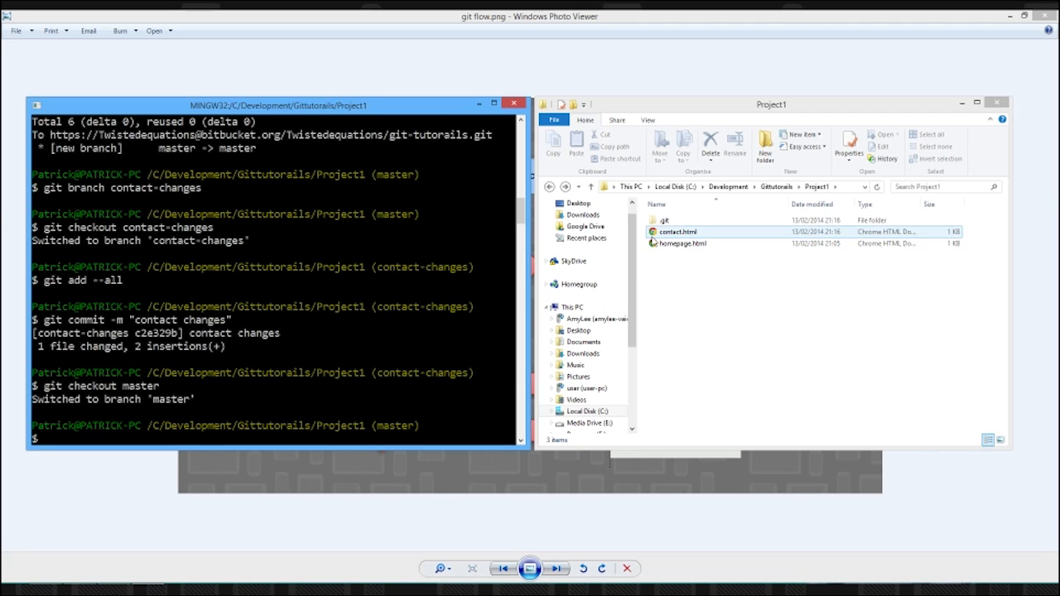
double_click(678, 231)
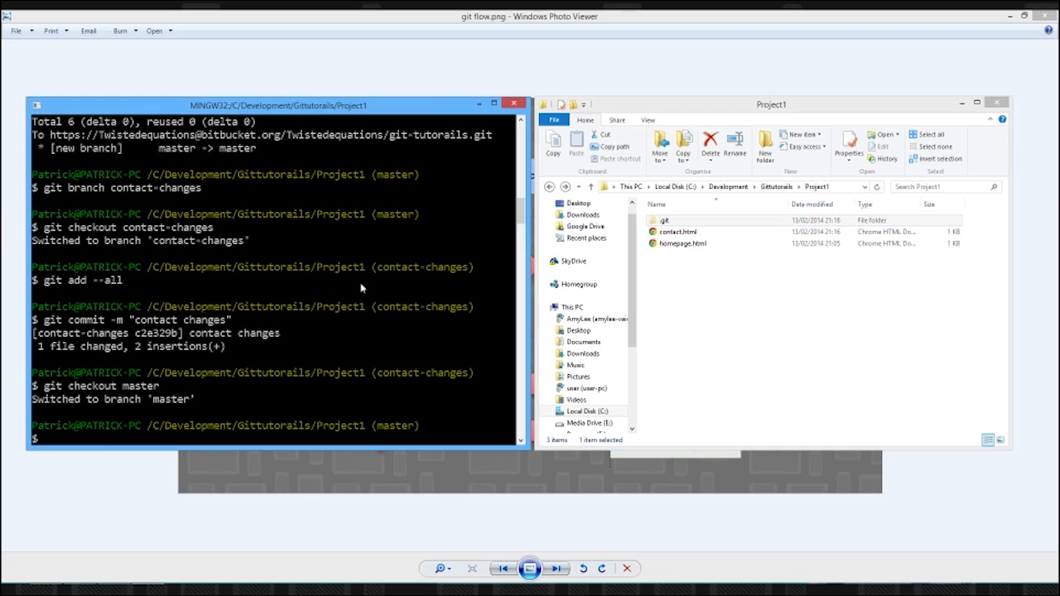
type("git checkout contact-changes")
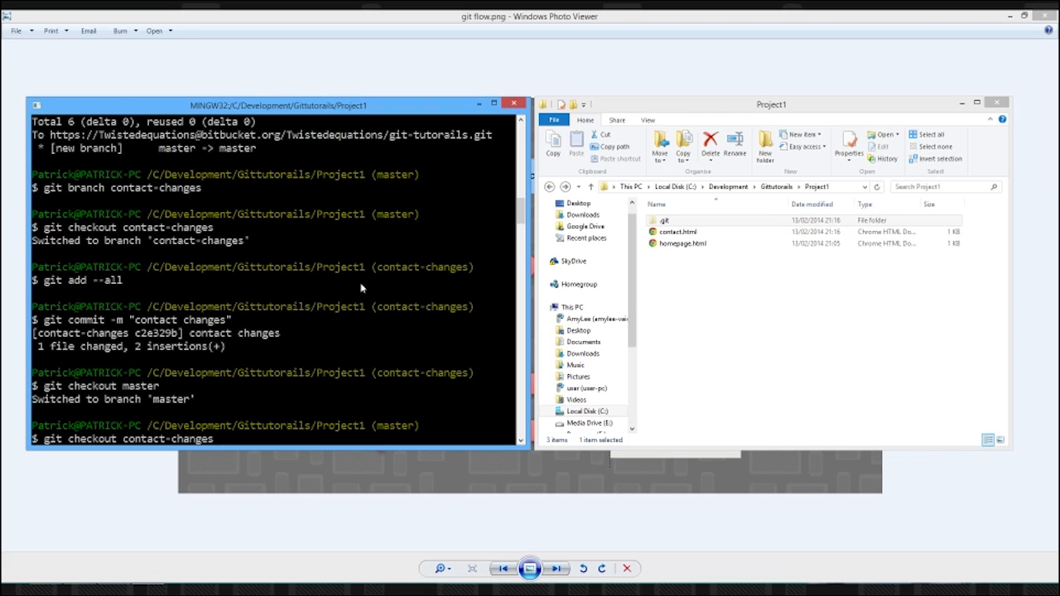
key("Return")
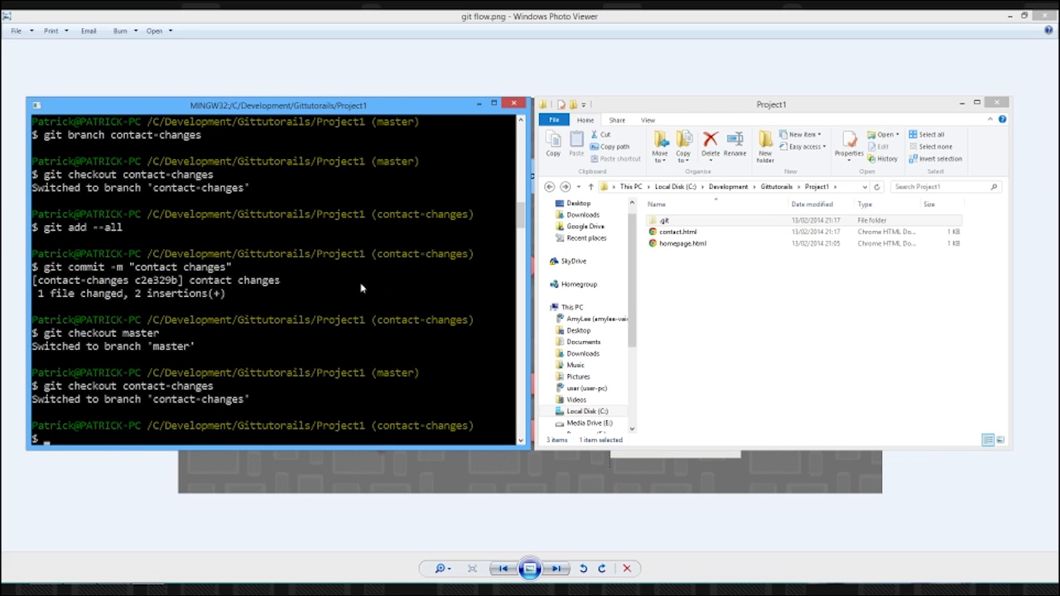
double_click(677, 231)
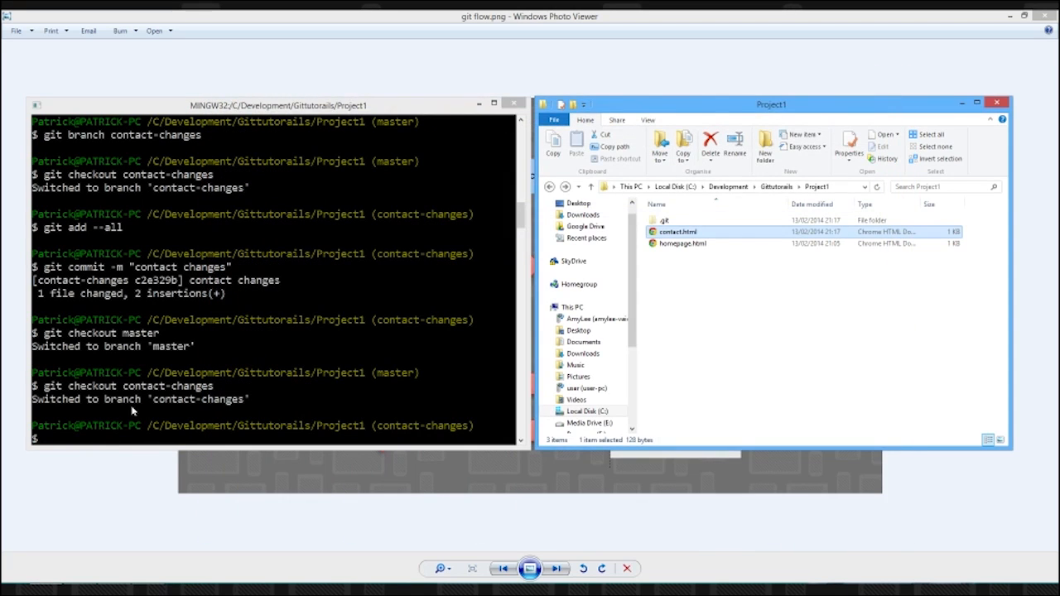
left_click(132, 412)
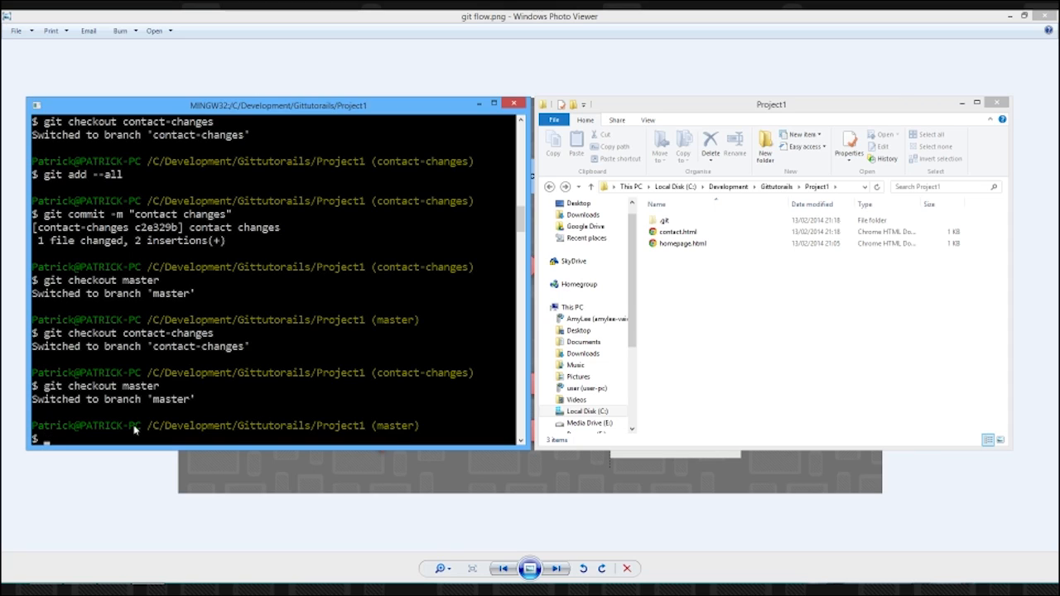
Step: Merge contact-changes into master, then check contact.html in the project folder
type("git metr")
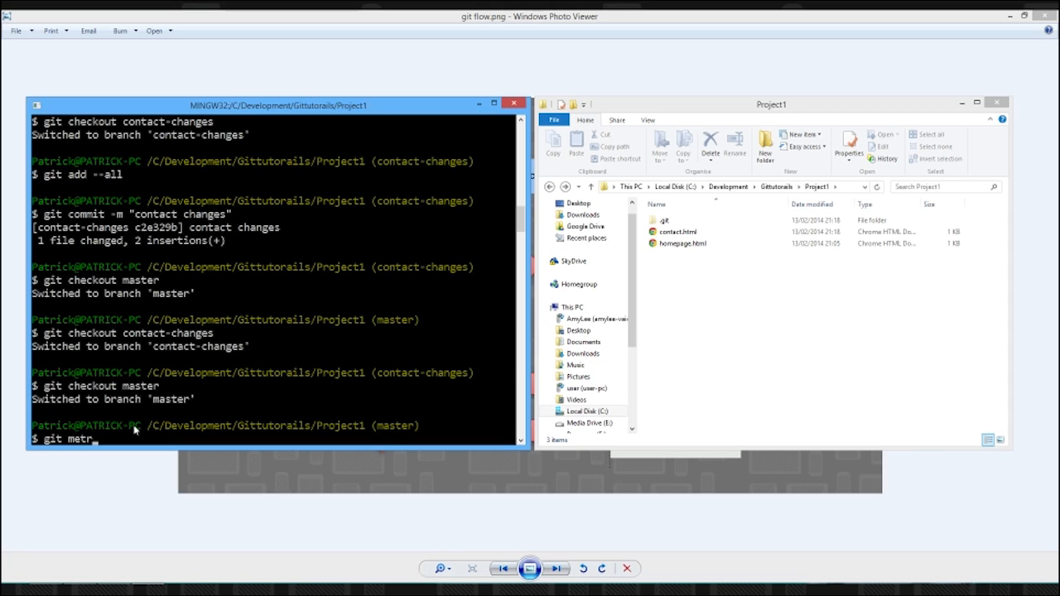
type("erge")
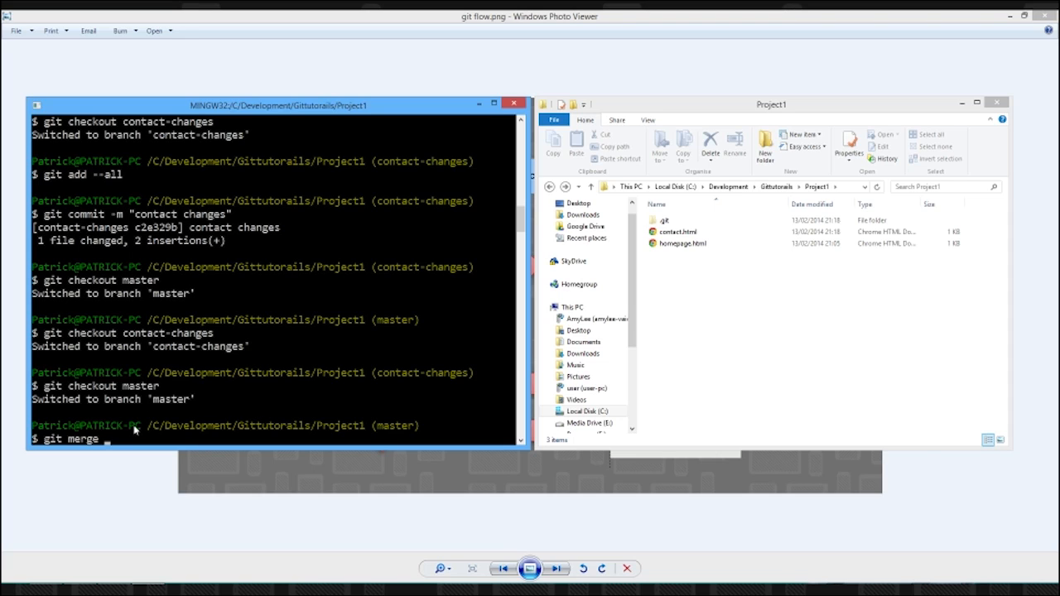
type("contact-changes")
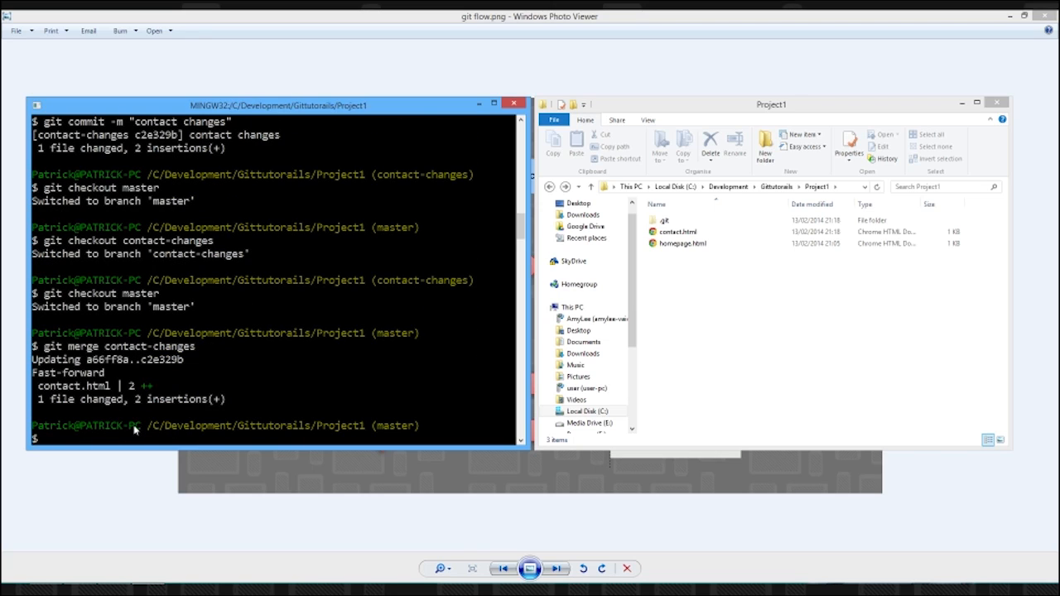
mouse_move(103, 377)
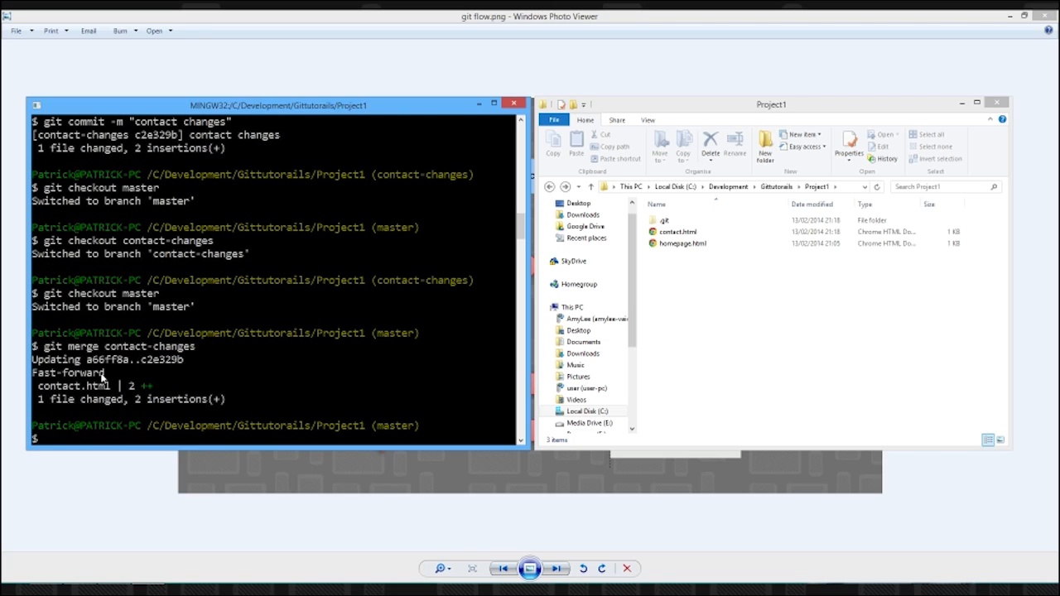
mouse_move(37, 401)
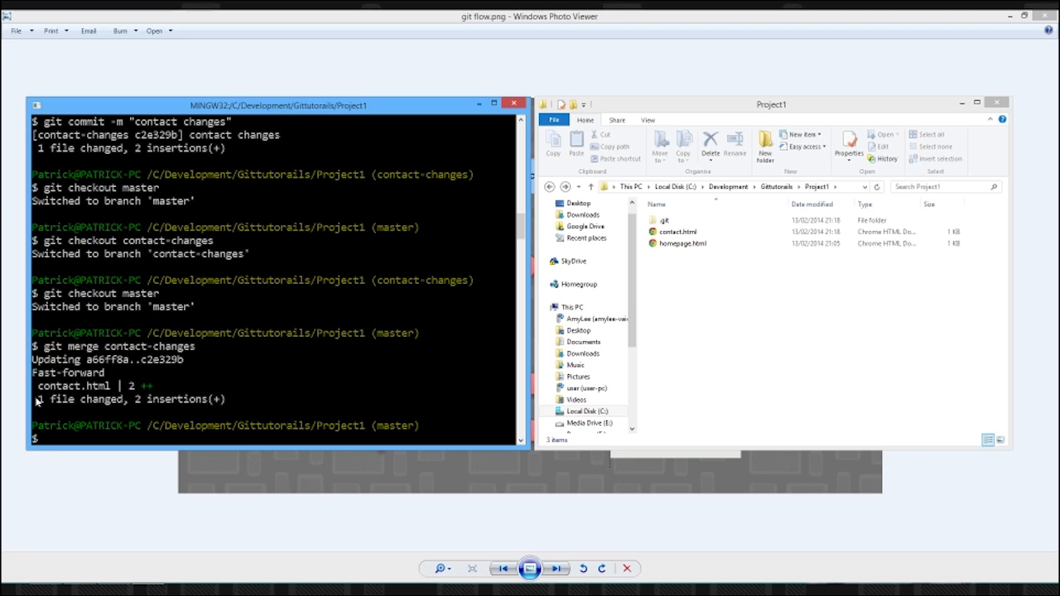
left_click(675, 231)
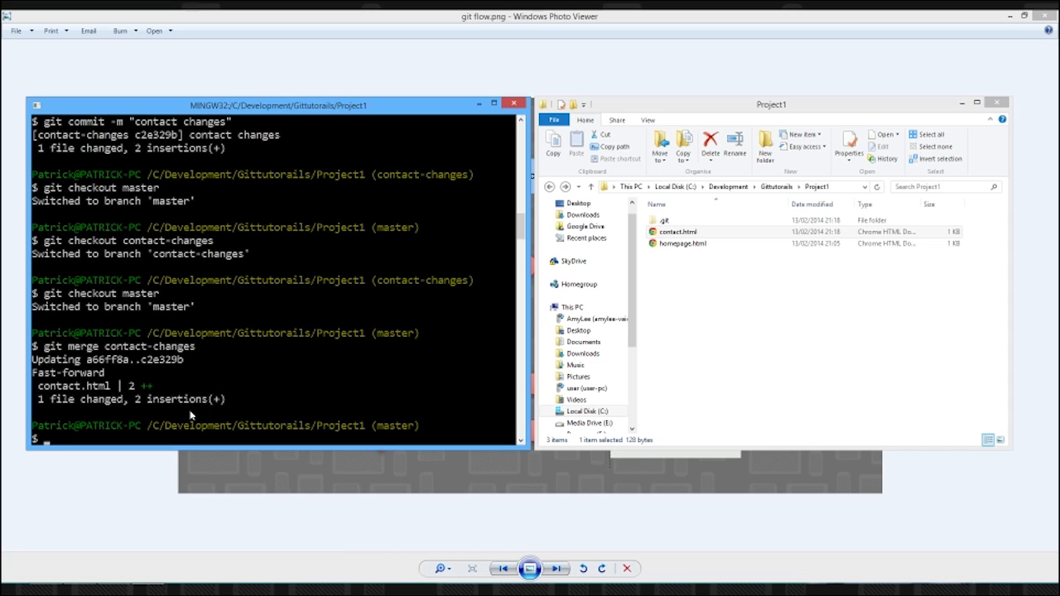
type("gity")
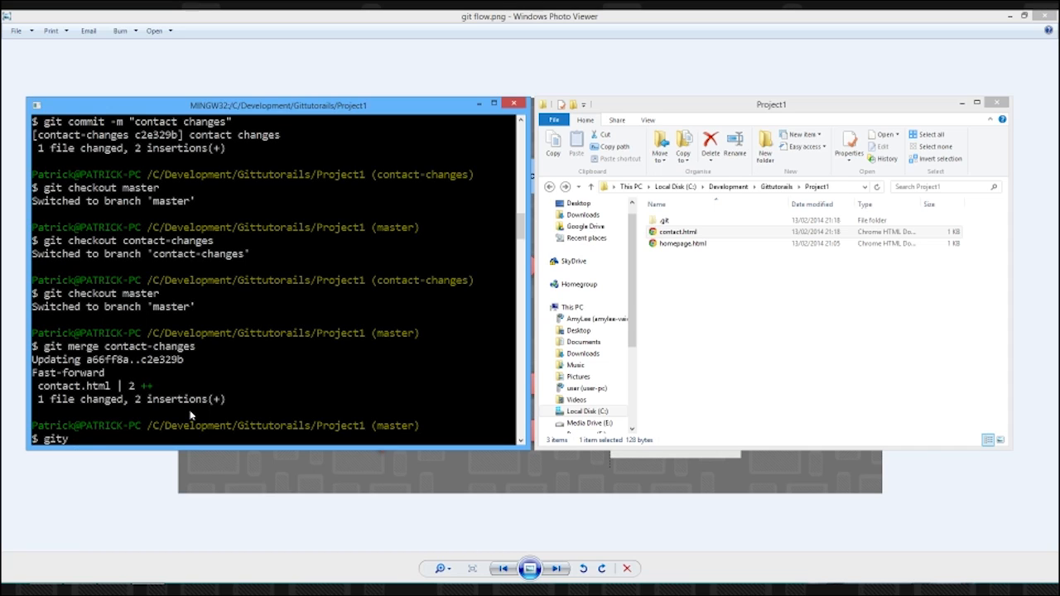
key("BackSpace")
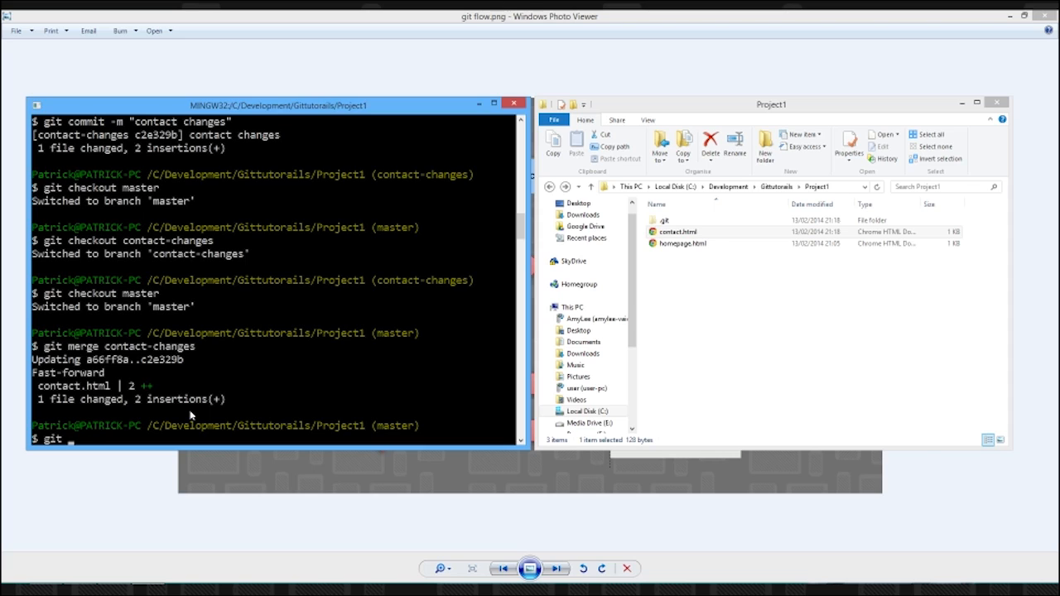
Step: Force-delete the contact-changes branch with git branch -D
type("bracfh")
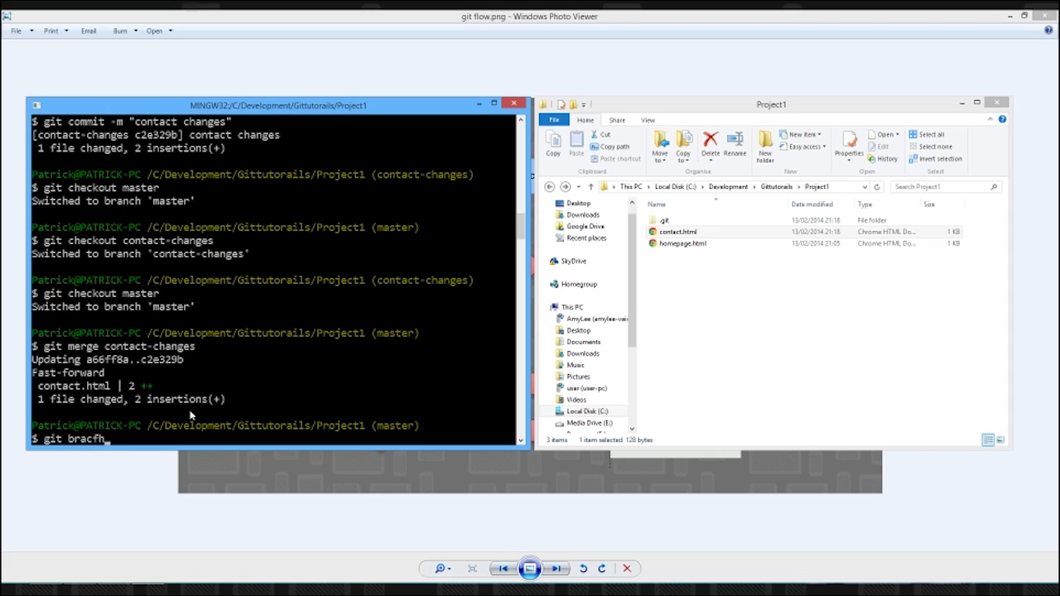
key("BackSpace")
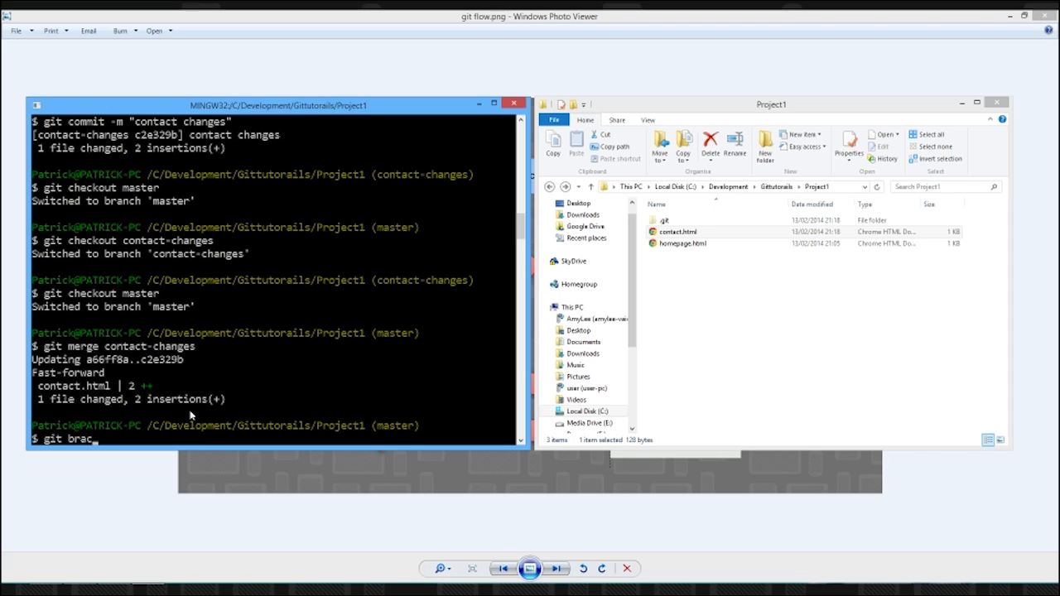
type("nch")
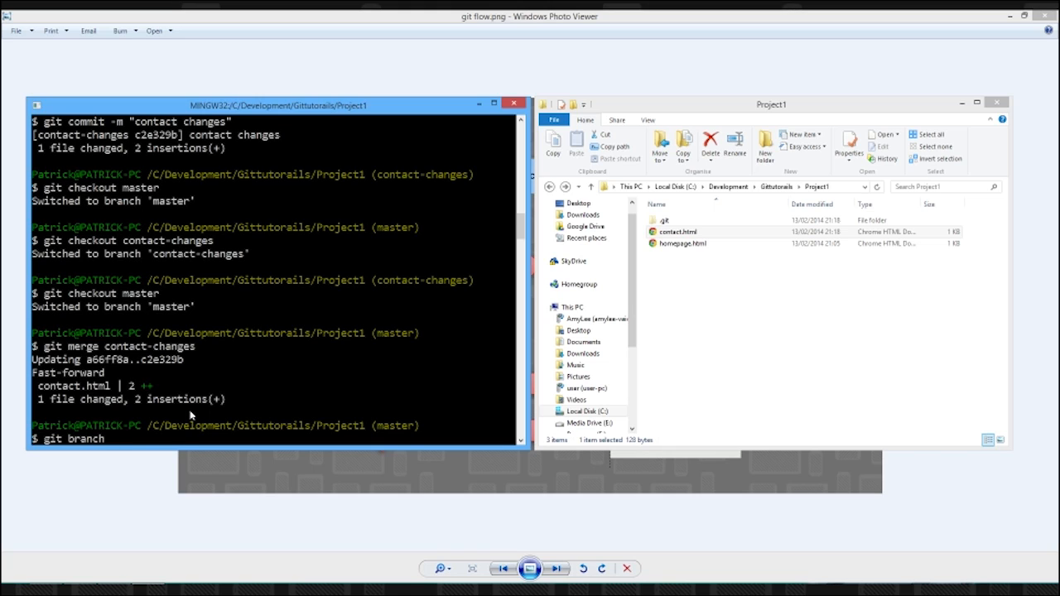
type("-D contact-changes")
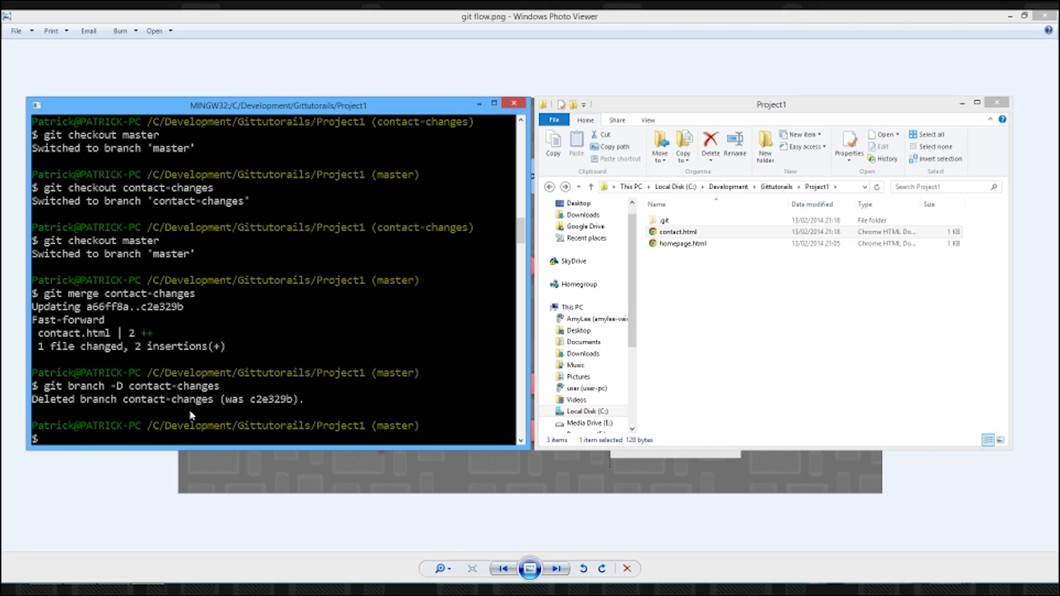
Step: Push master to origin, create the home-changes branch, and switch onto it
type("git checkout master")
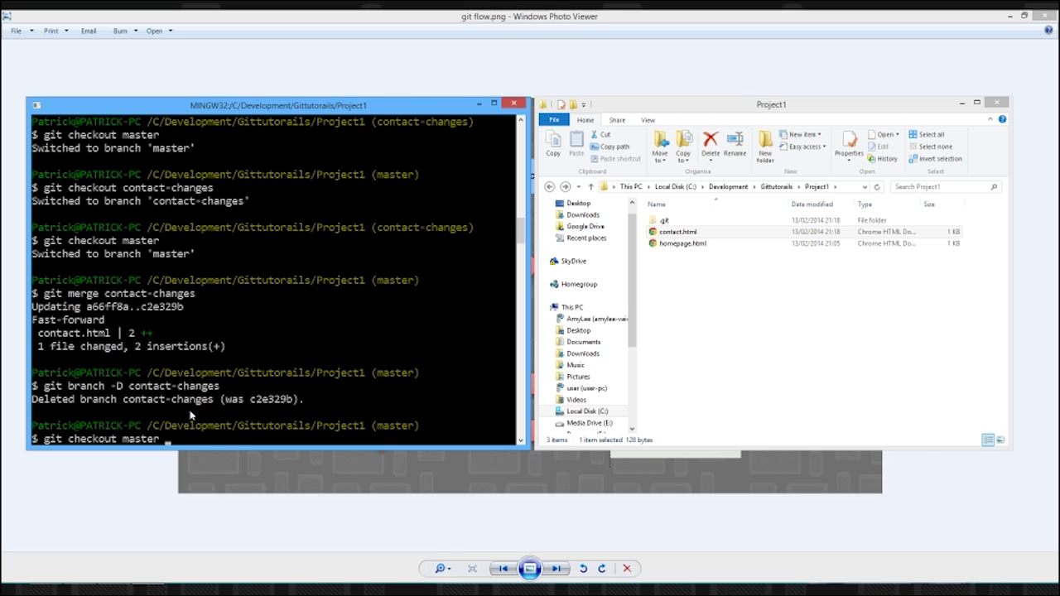
type("git push origin master")
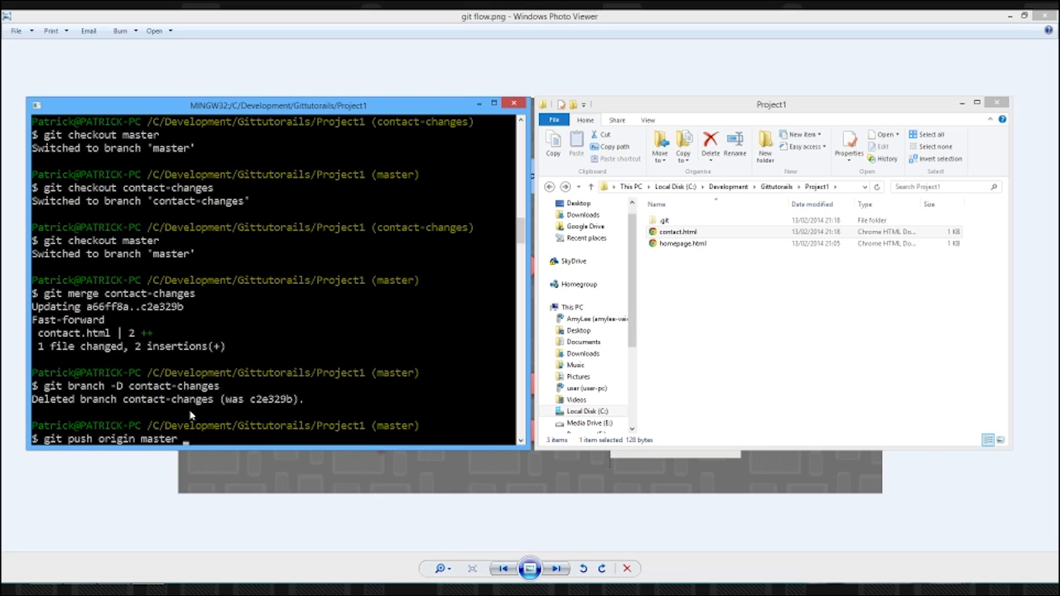
type("git branch")
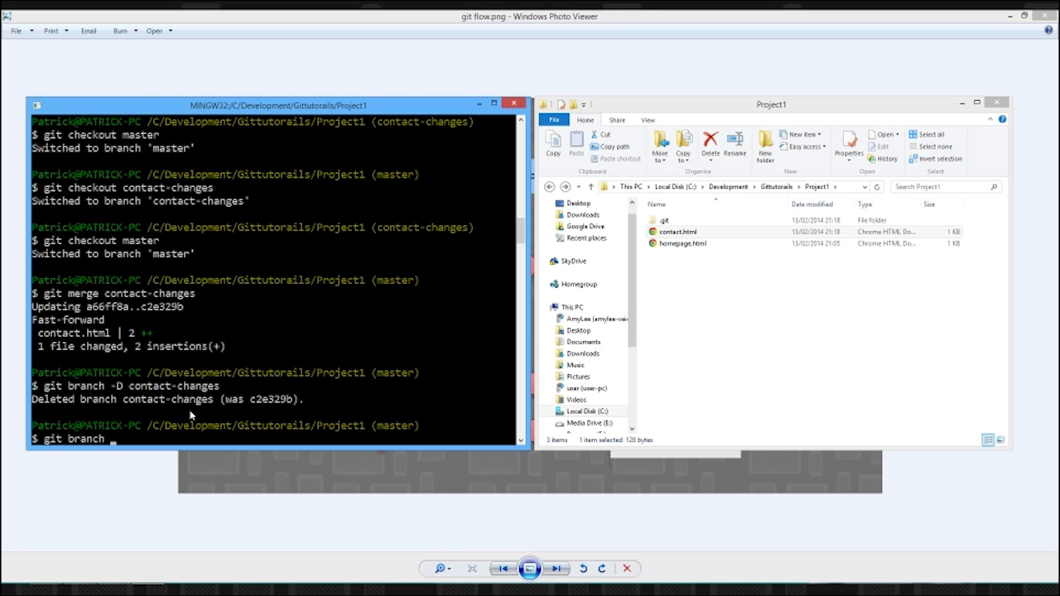
type("home-c")
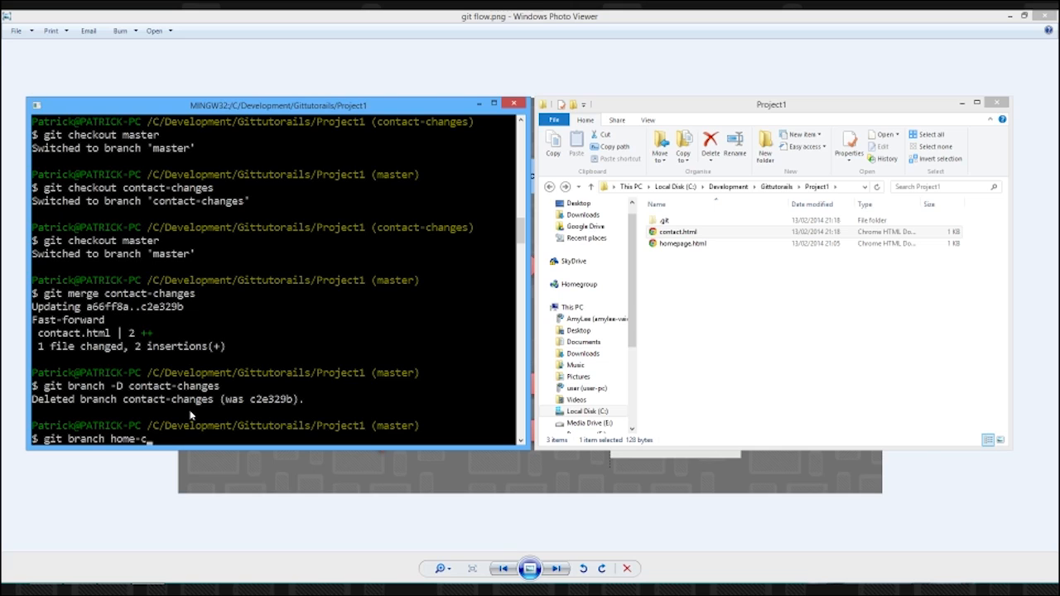
type("han")
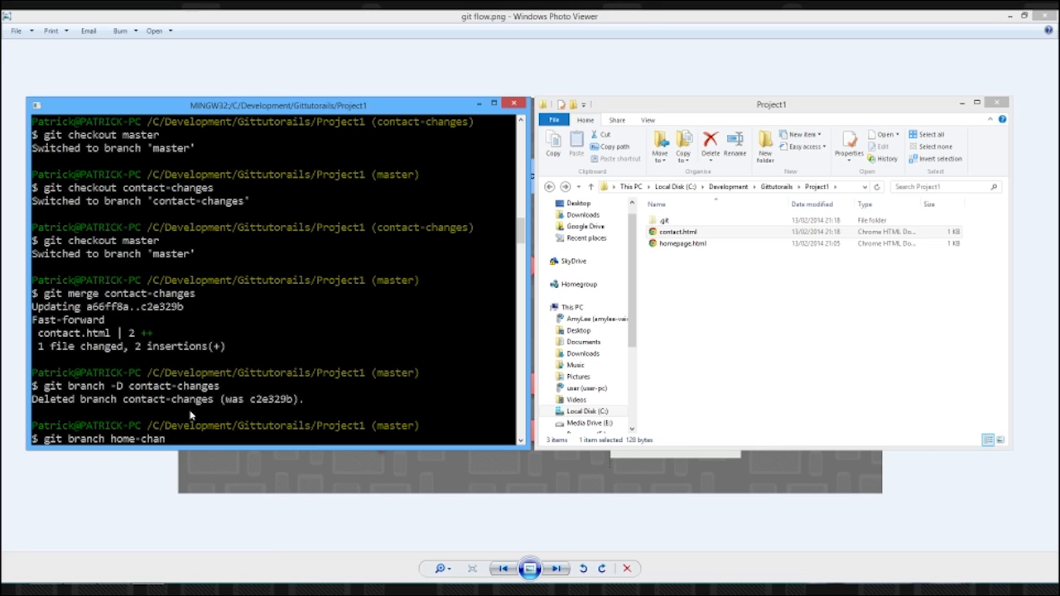
type("gew")
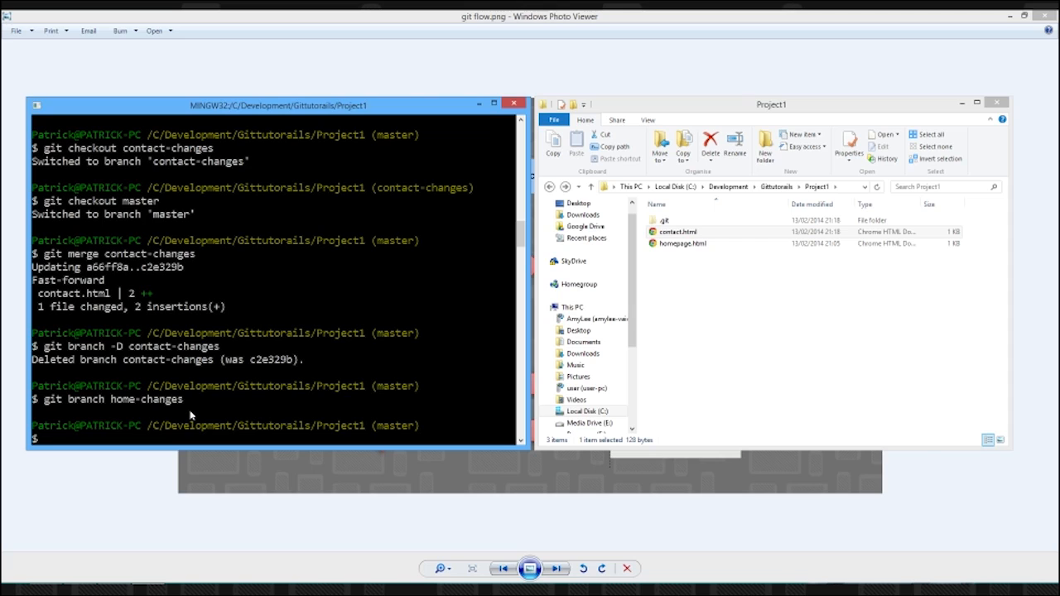
type("git merge contact-changes")
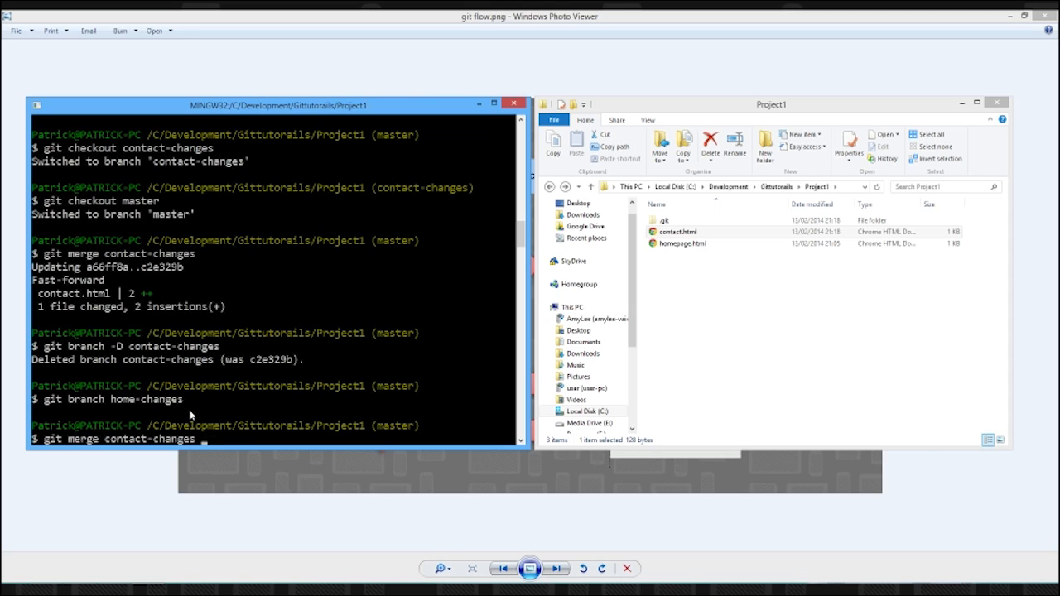
type("git checkout master")
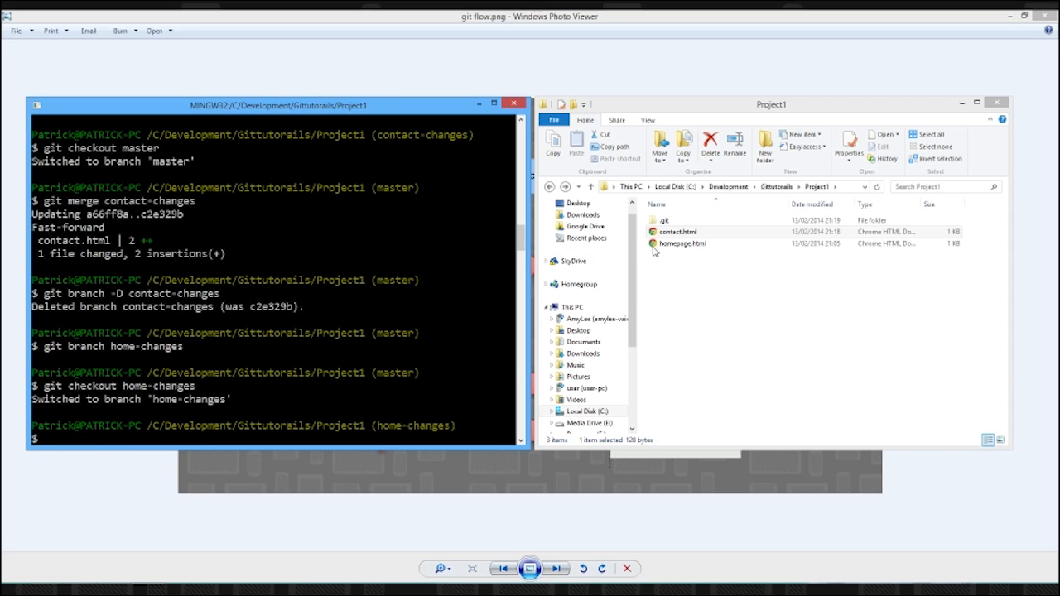
Step: Open homepage.html and add a paragraph beginning 'Hi' under the Hello heading
double_click(682, 244)
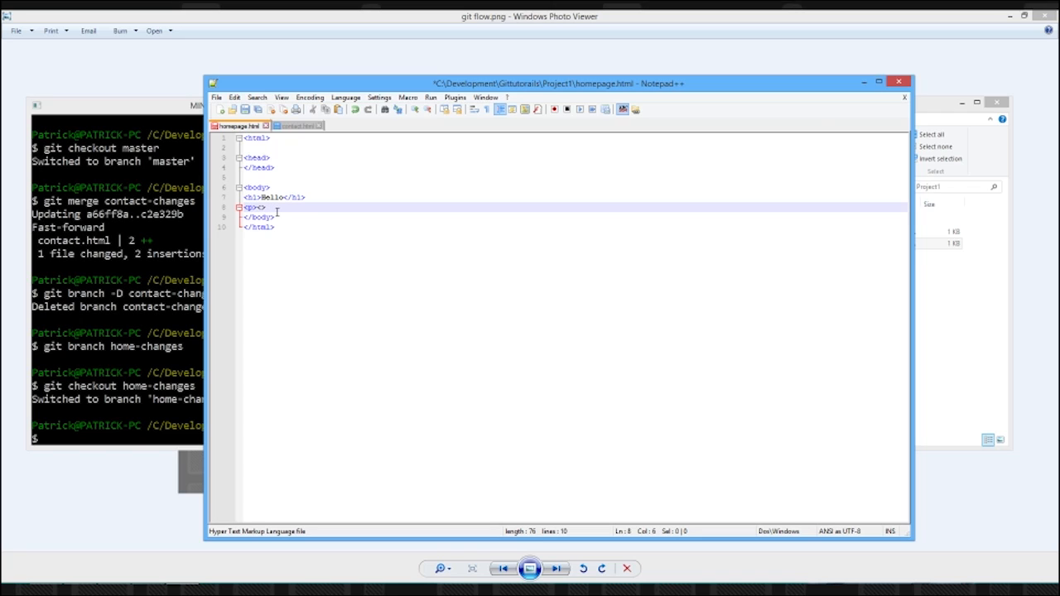
type("Hi")
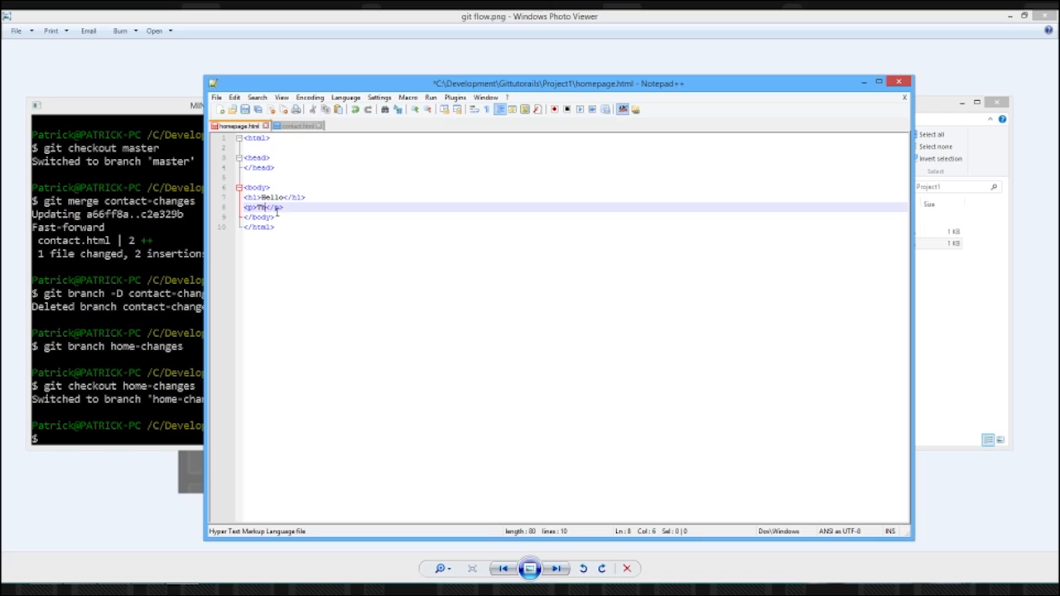
type("is")
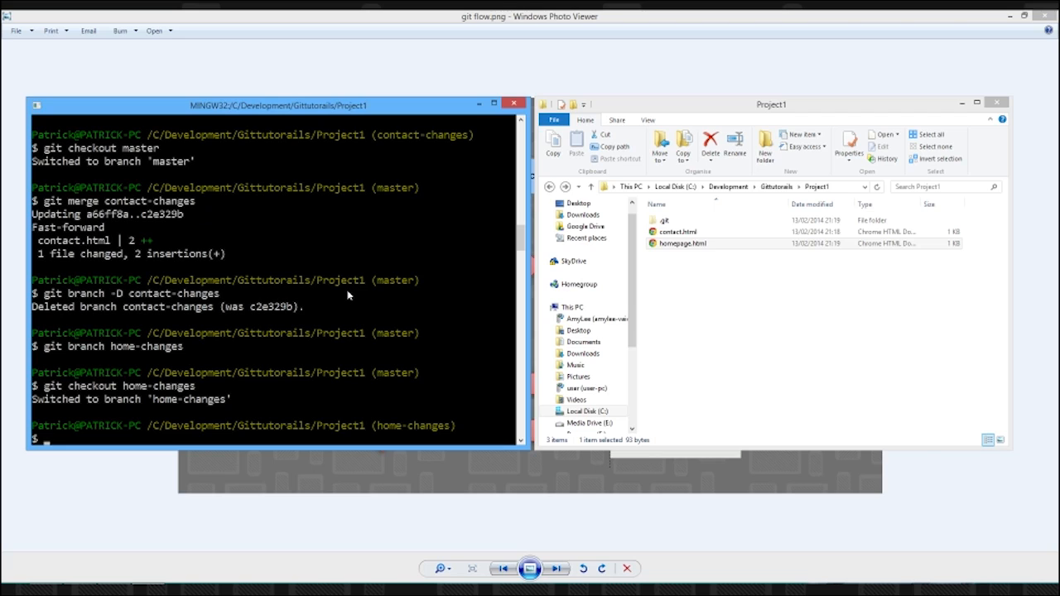
Step: Stage everything with git add --all and commit as "home changes"
type("git all")
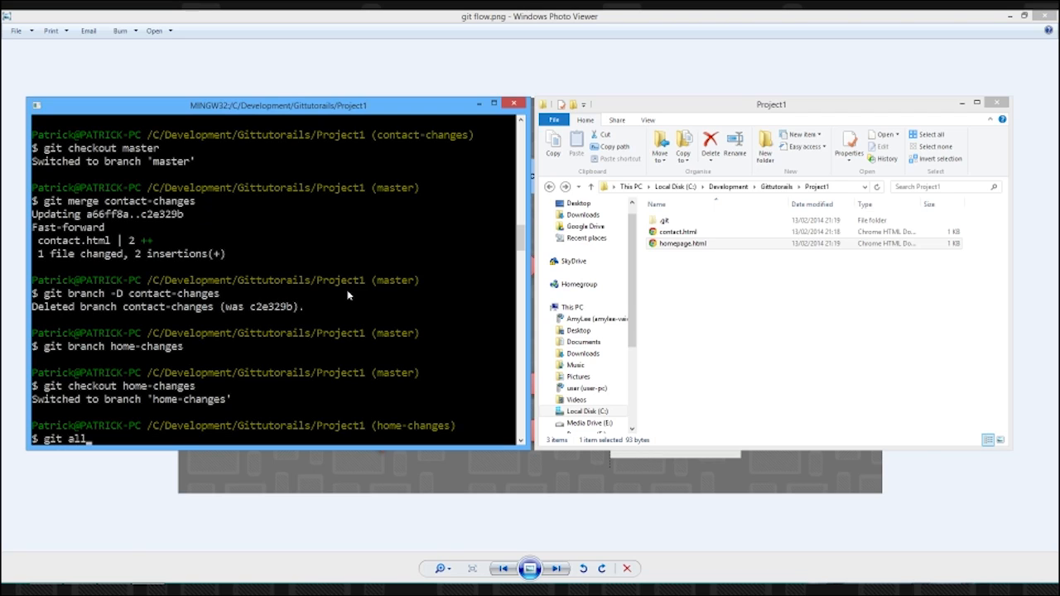
type("add -a")
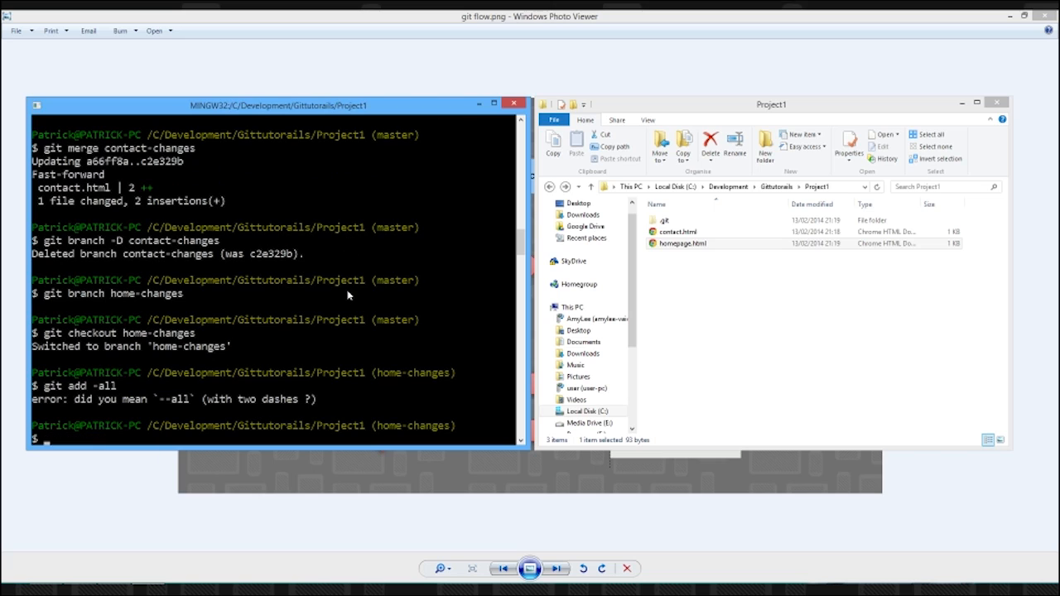
type("git add -all")
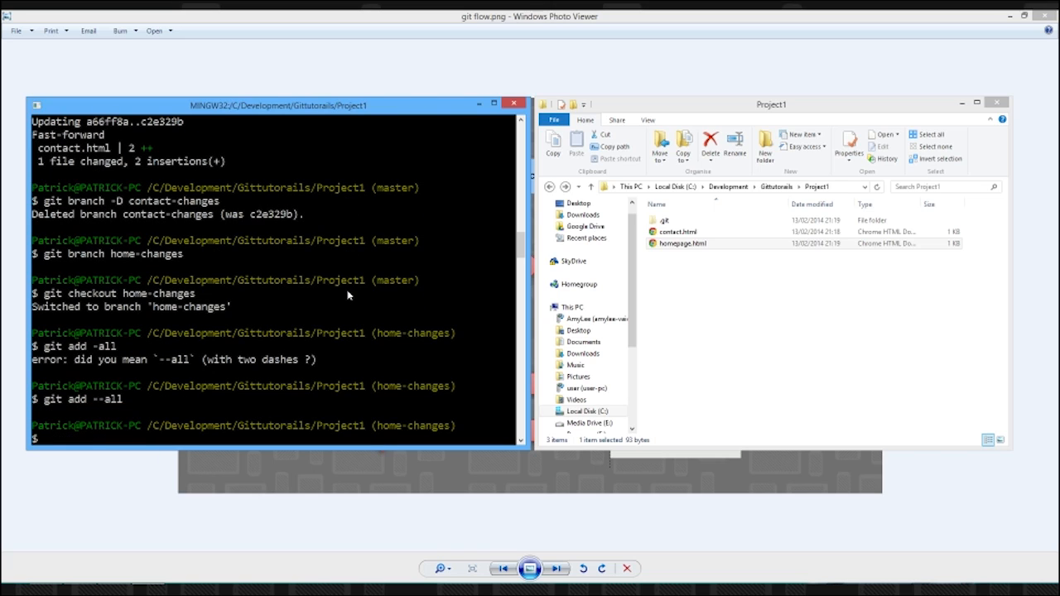
type("git commit -m")
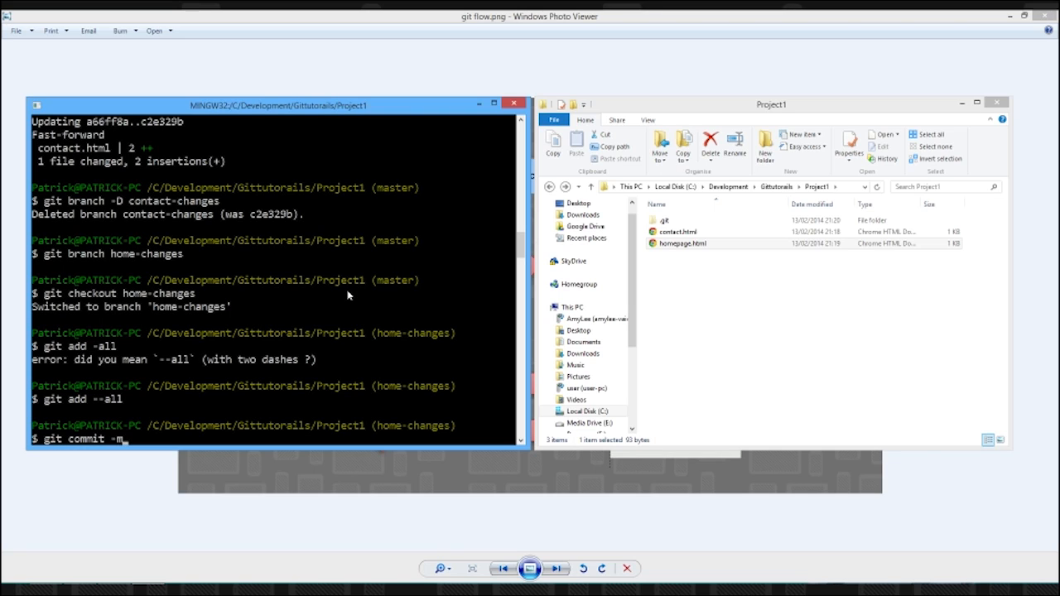
type("\"c\"")
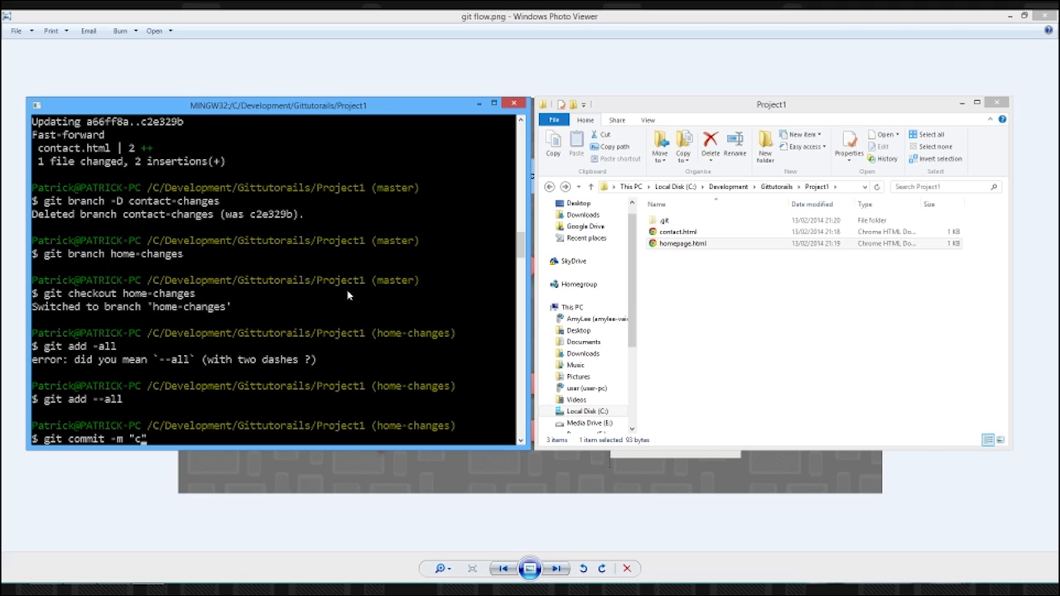
type("home changes")
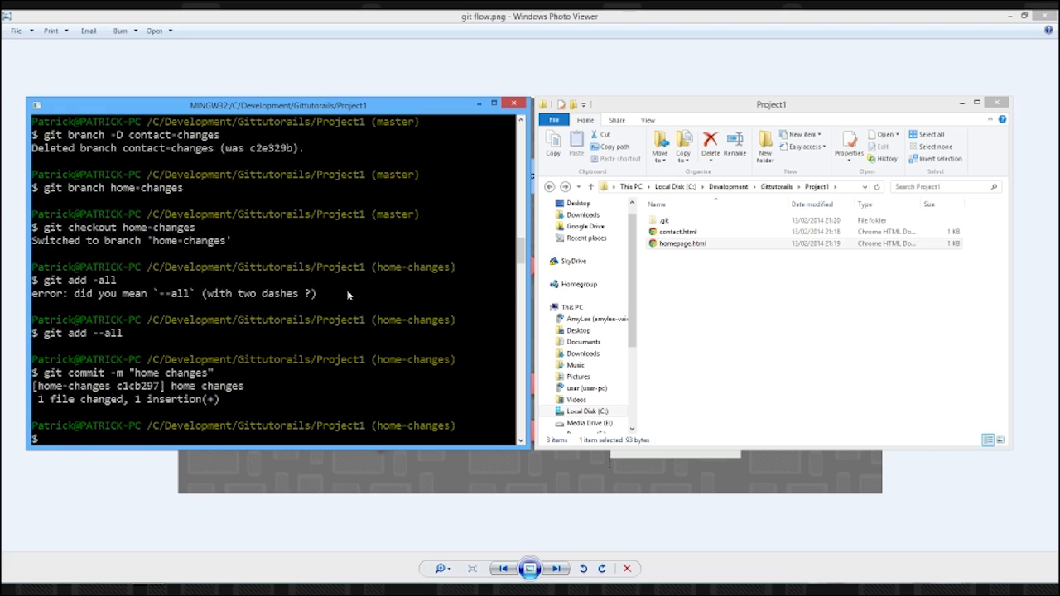
Step: Push home-changes to origin, entering the Bitbucket password when prompted
type("git push or")
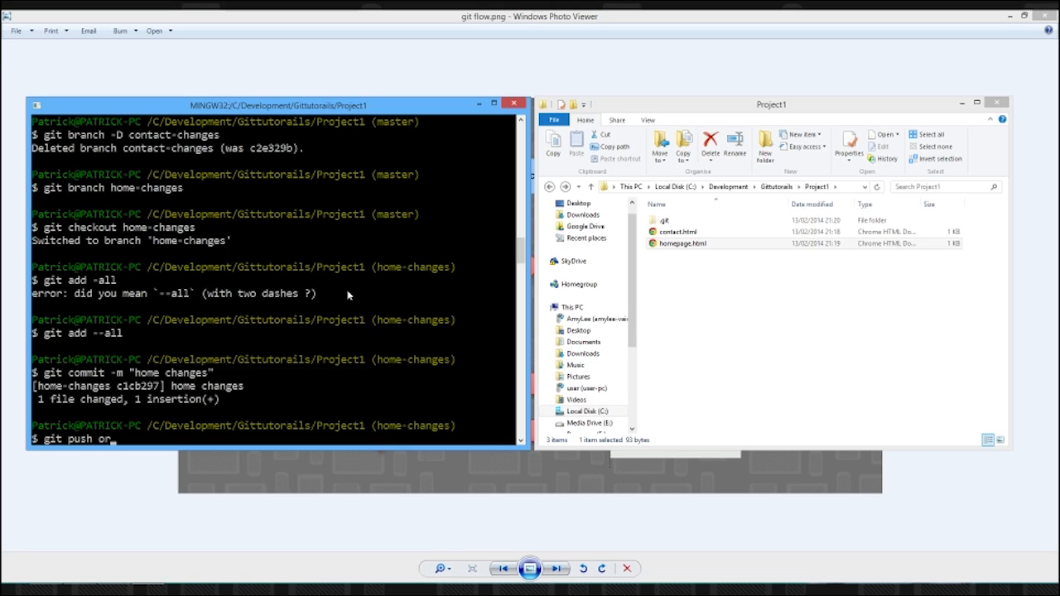
type("igin")
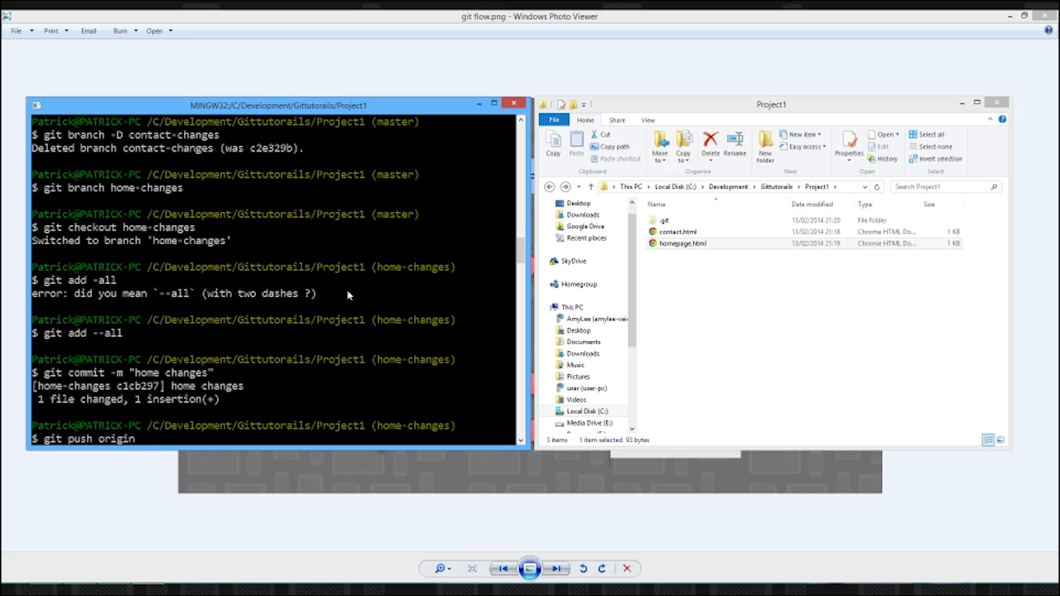
type("home-changes")
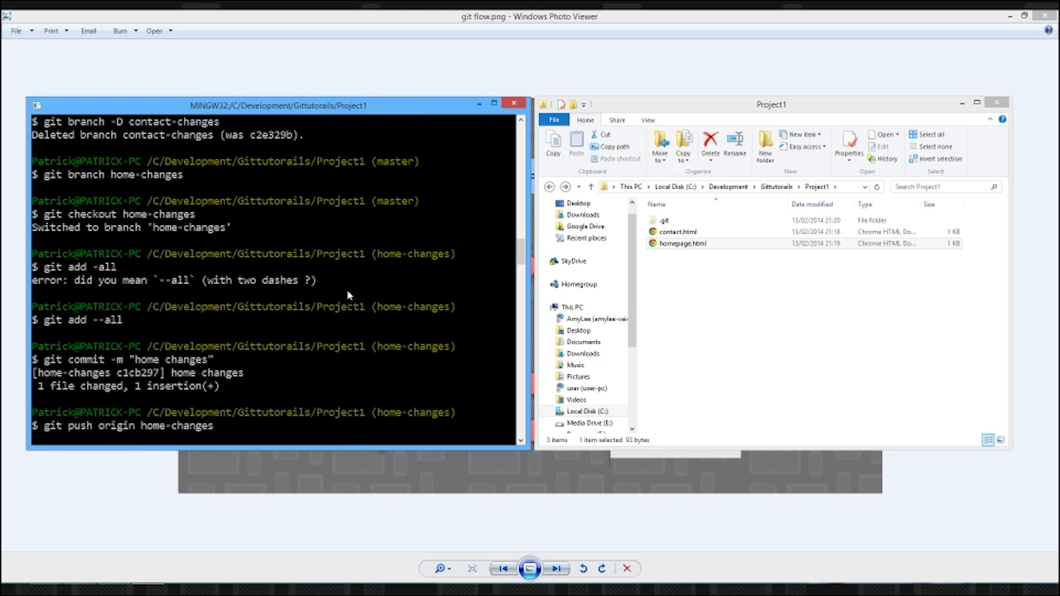
key("Return")
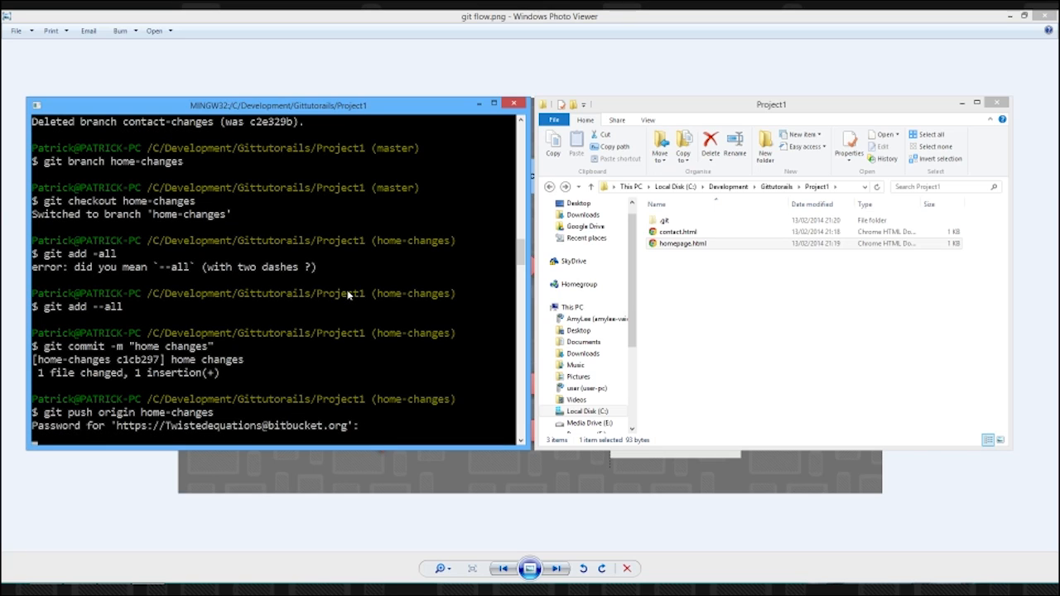
key("Return")
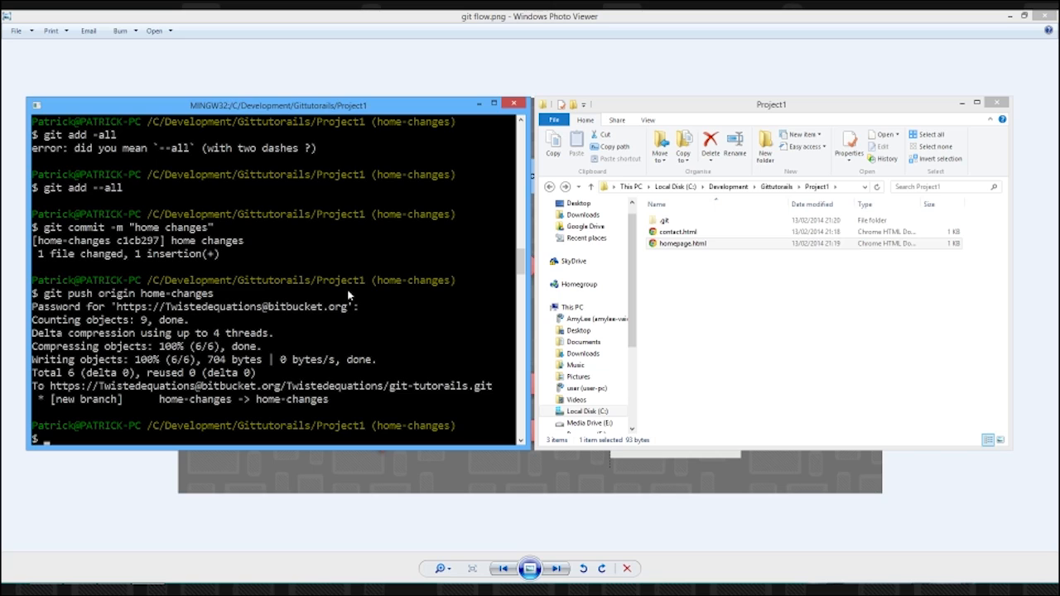
mouse_move(292, 336)
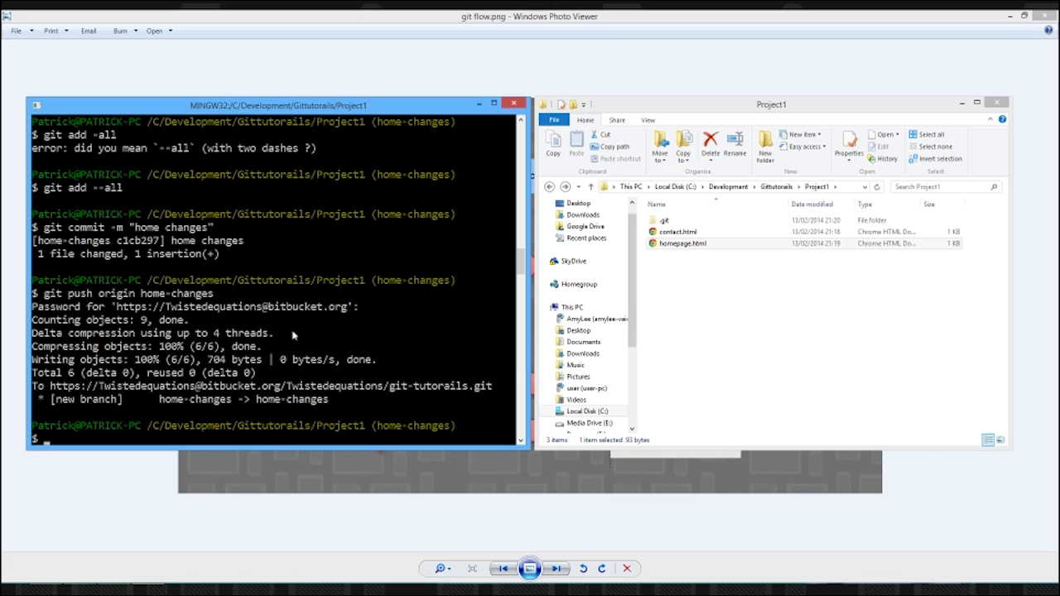
Step: Check Bitbucket's Overview for the 'home changes' and 'contact changes' commits and two branches
left_click(163, 17)
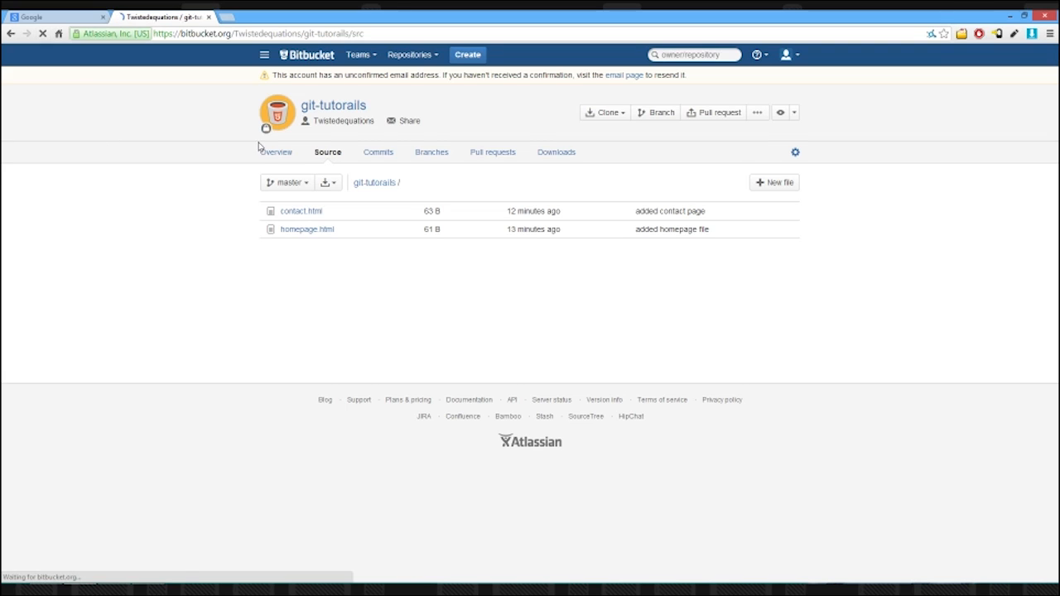
left_click(278, 151)
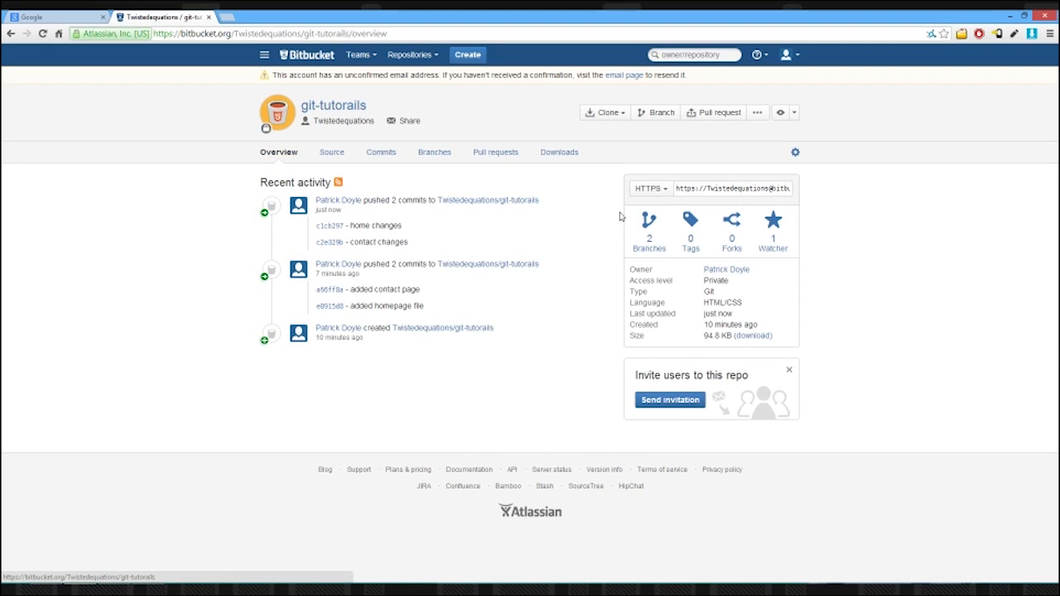
mouse_move(649, 248)
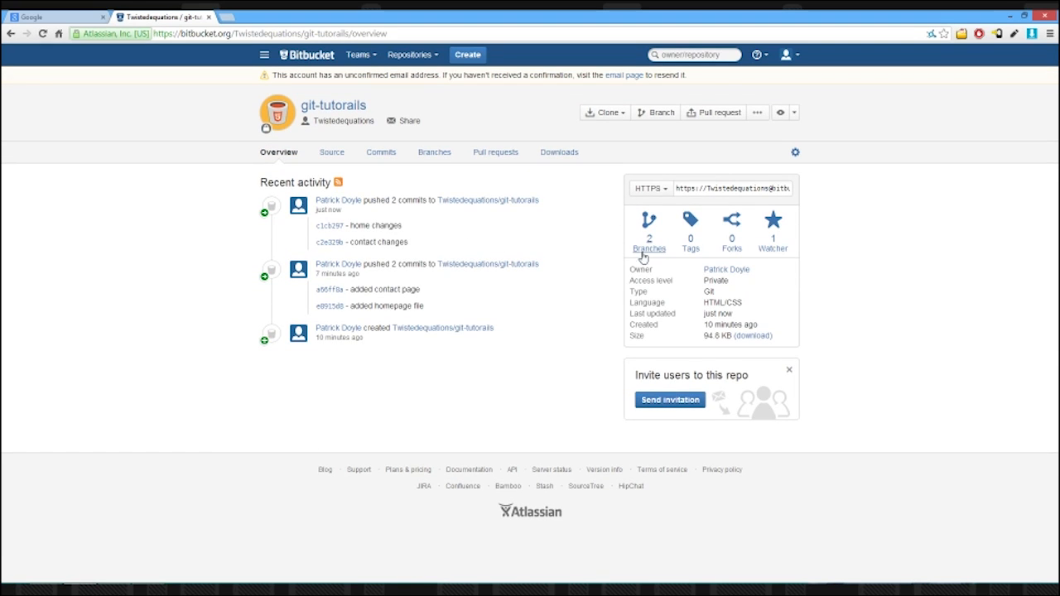
left_click(649, 232)
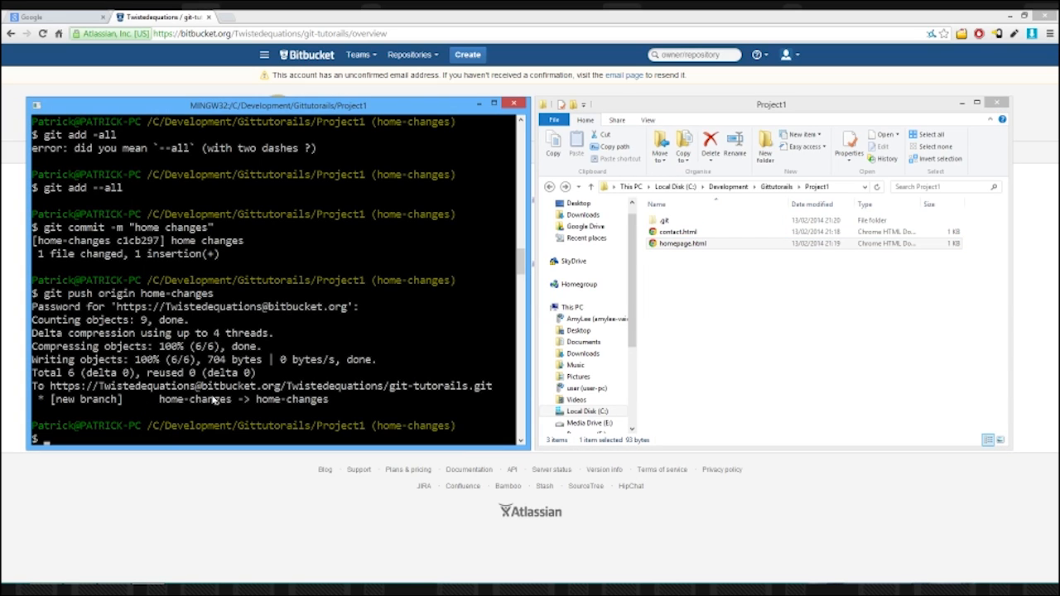
Step: Check out master and fast-forward merge home-changes, adding one line to homepage.html
type("git")
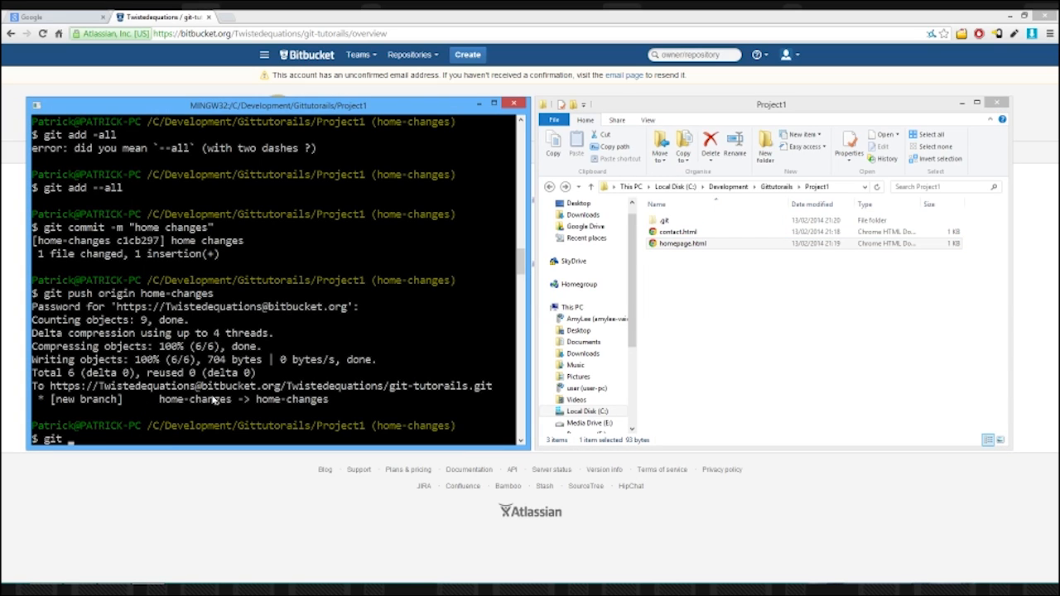
type("checkout master")
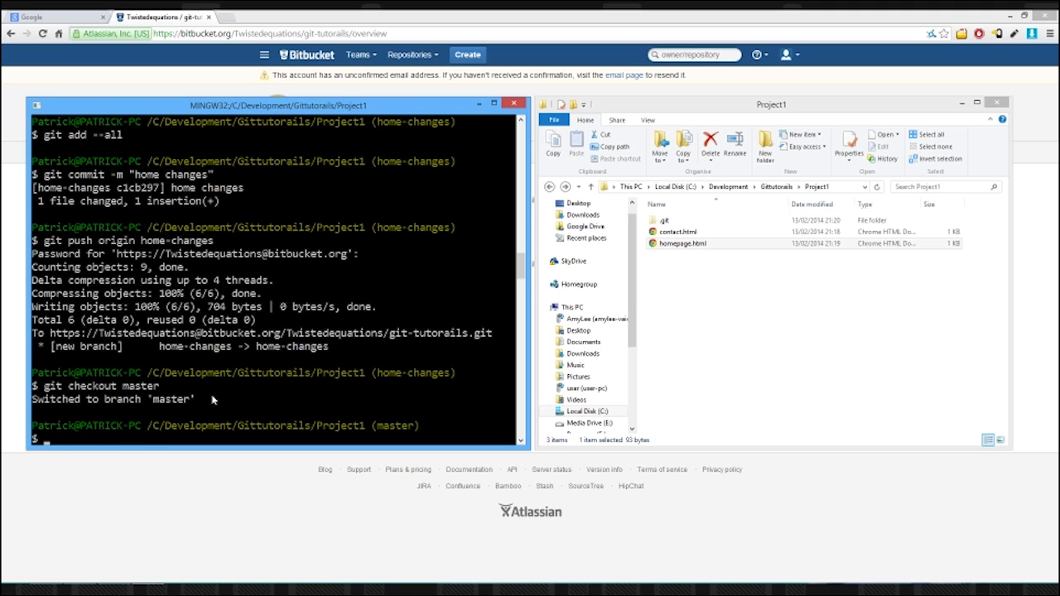
type("git commit -m \"home changes\"")
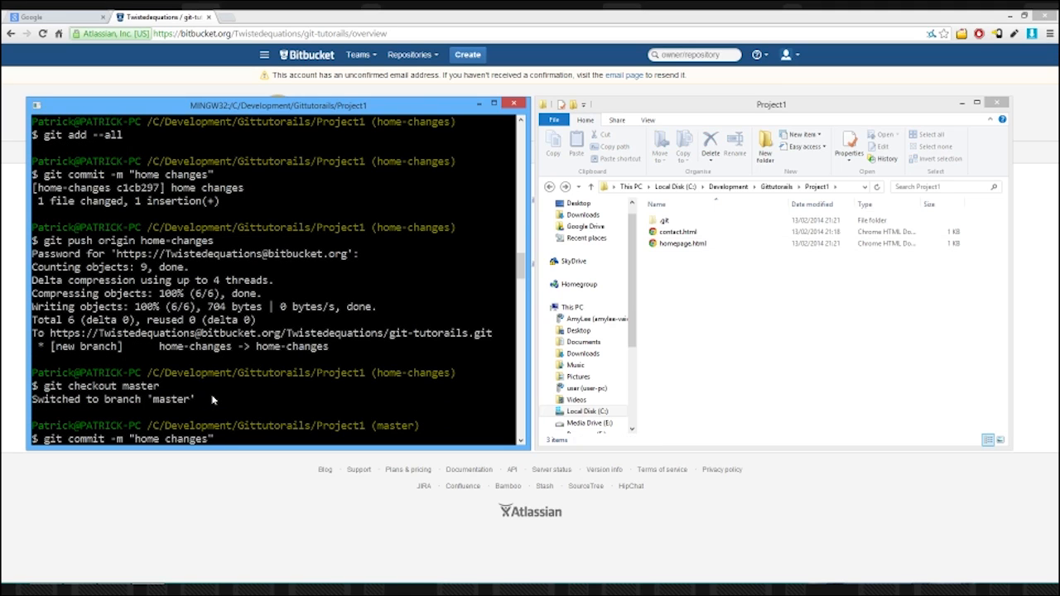
type("git branch -D contact-changes")
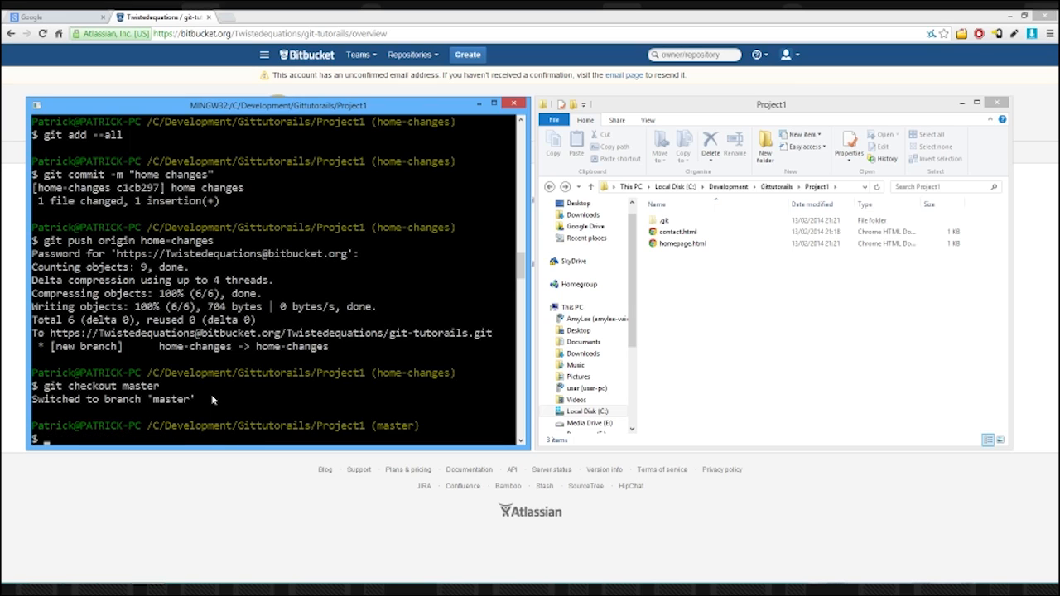
type("git m")
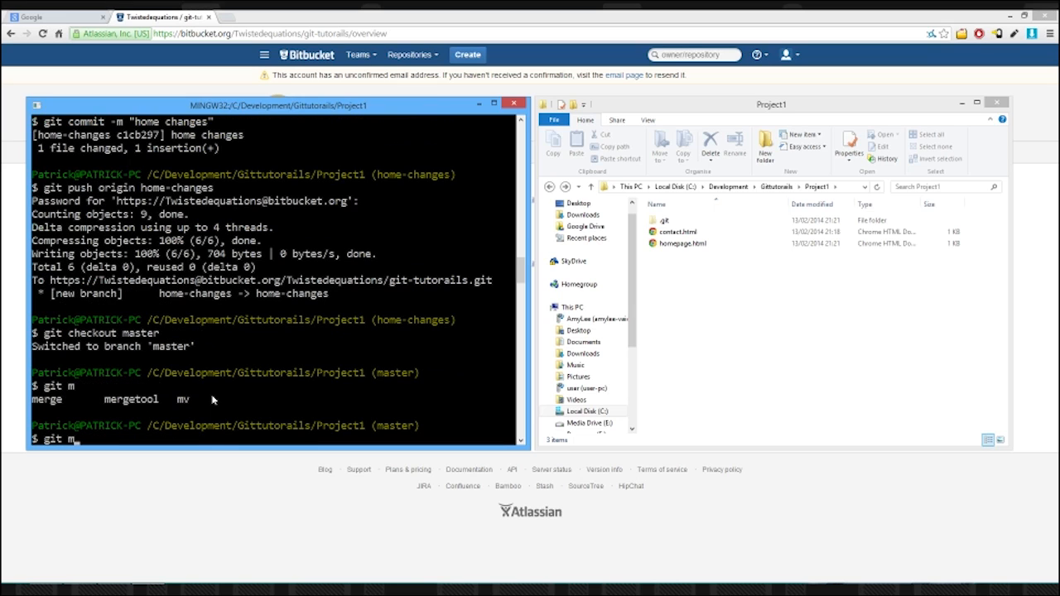
type("ERE")
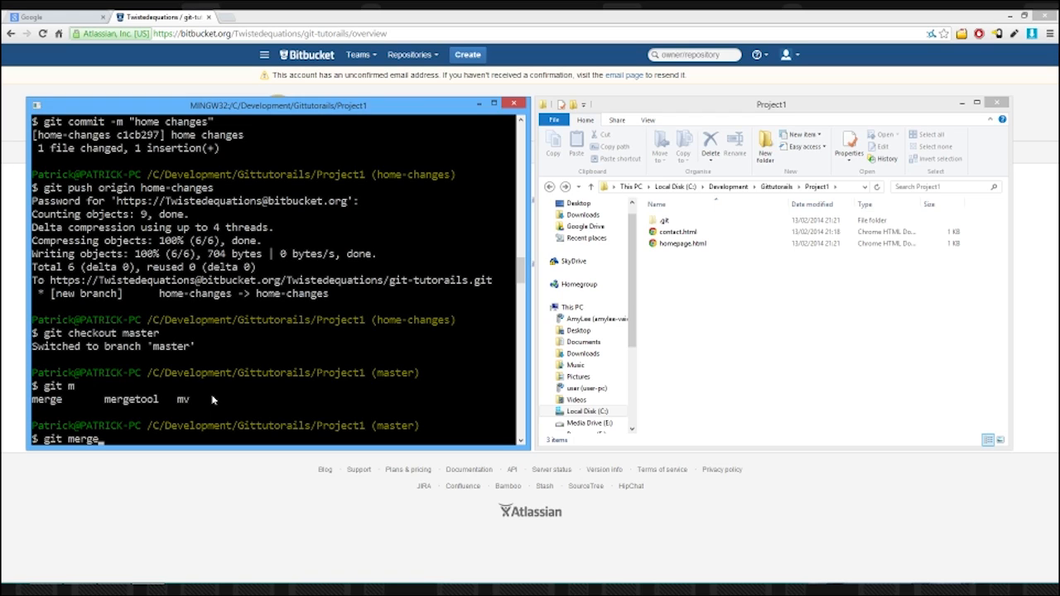
type("home-changes")
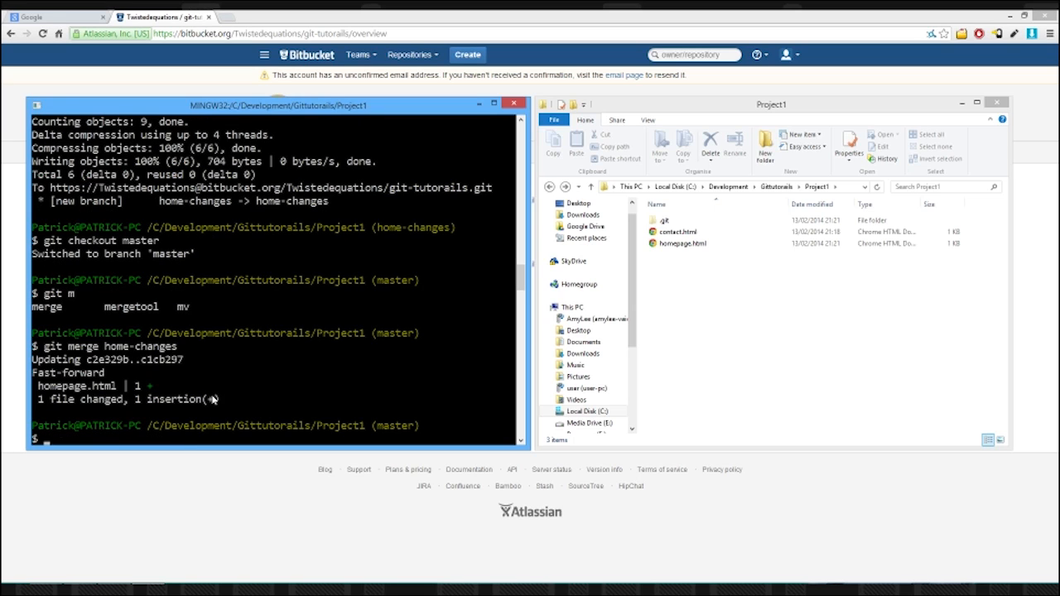
Step: Confirm homepage.html has 'This is my site' in Notepad++, then push master to origin
right_click(680, 242)
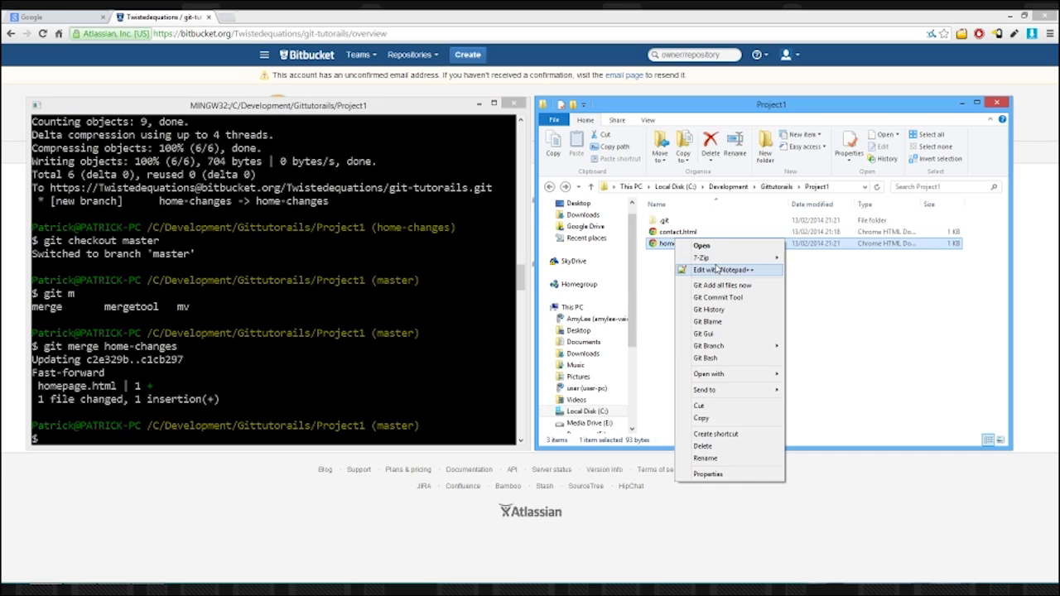
left_click(724, 270)
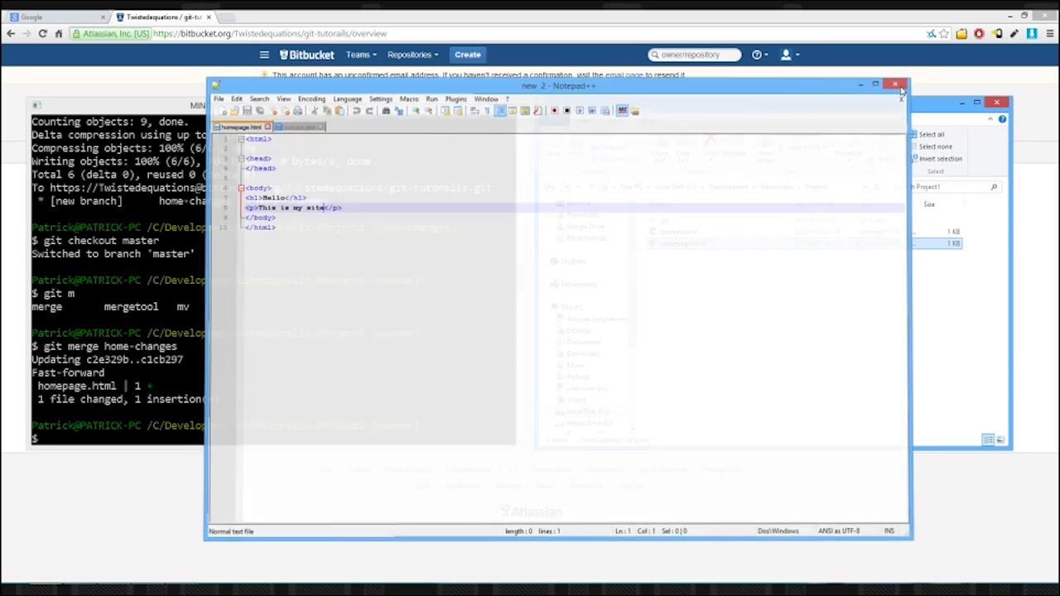
left_click(901, 85)
type("git push")
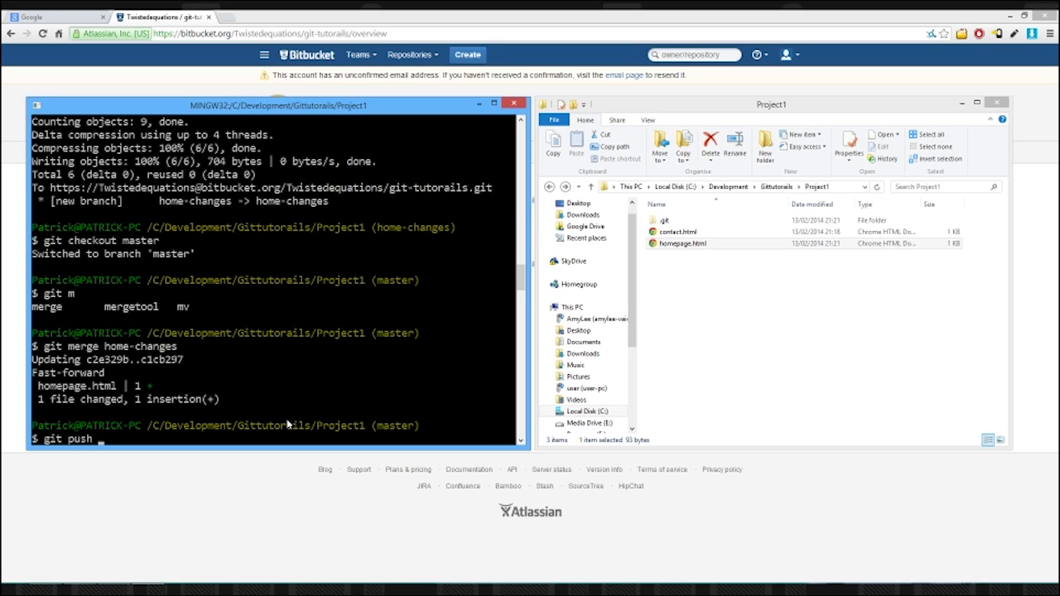
type("orin")
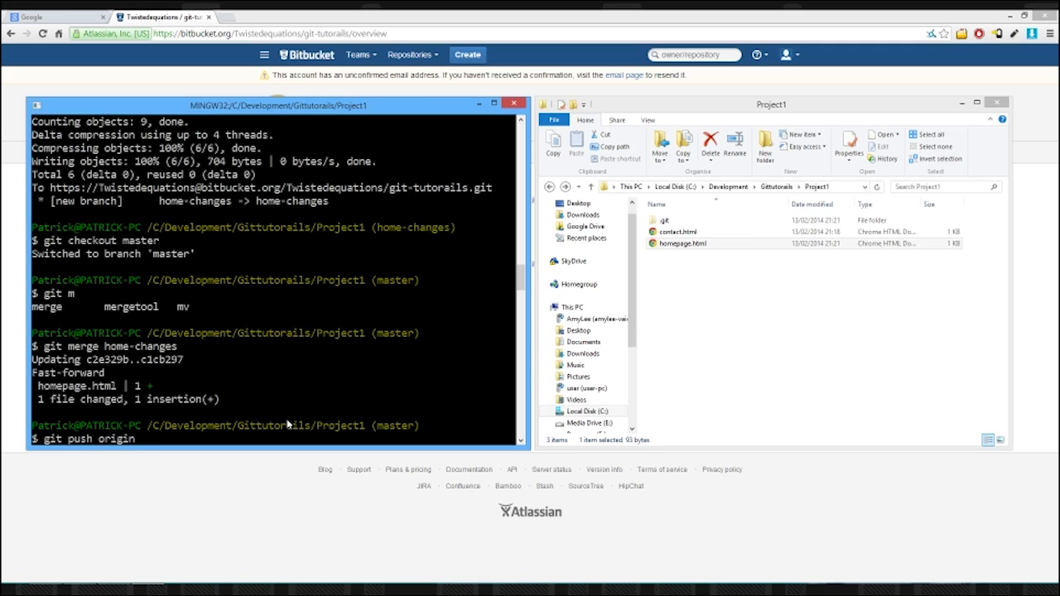
type("master")
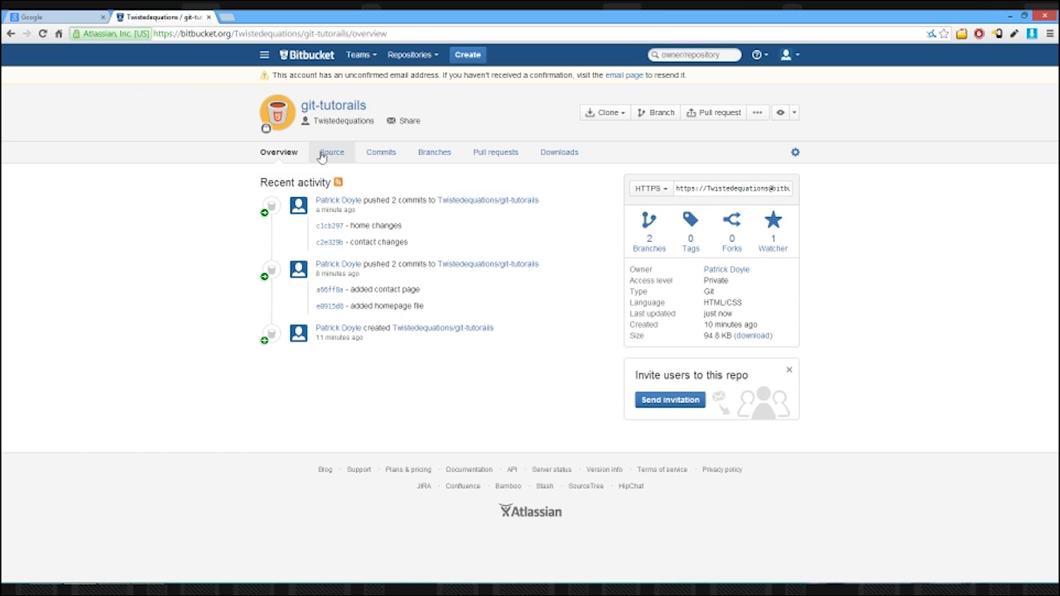
Step: Browse master's Source files and view homepage.html with its 'This is my site' paragraph
left_click(330, 152)
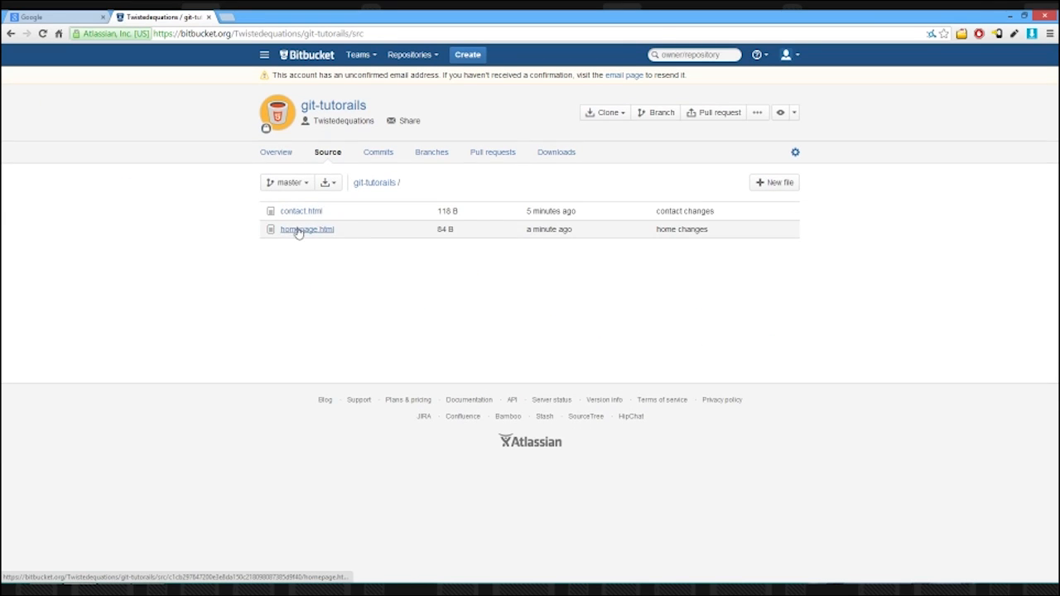
left_click(308, 229)
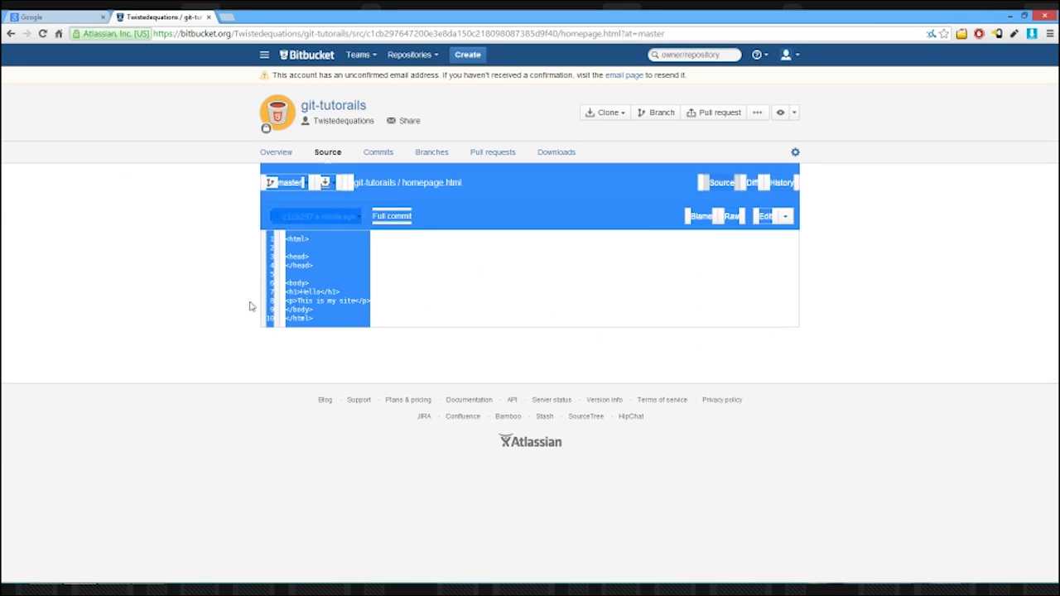